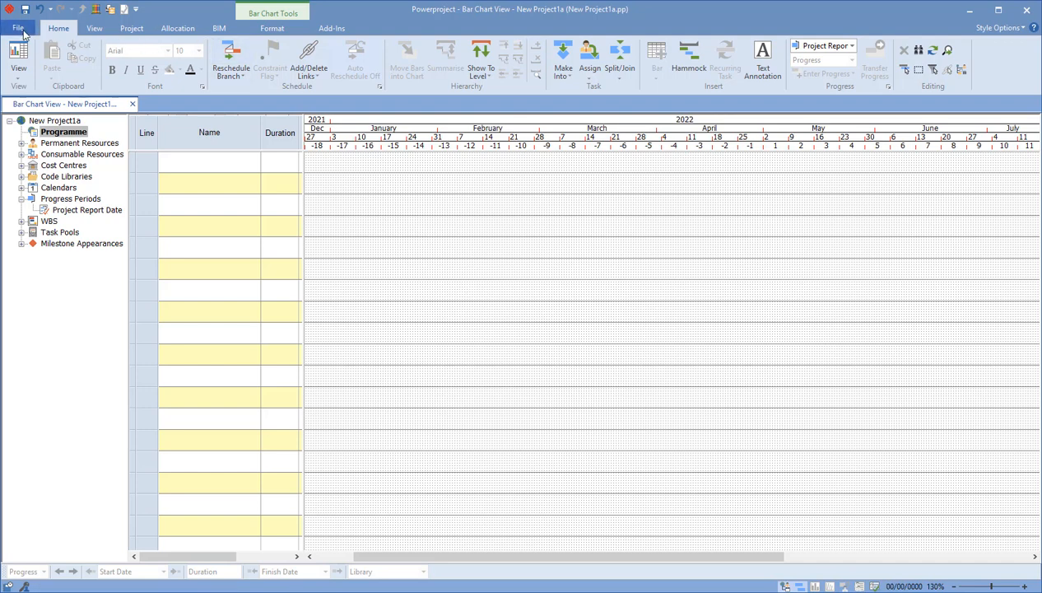
- Visit the new project templates page and return to the programme without creating anything
left_click(17, 28)
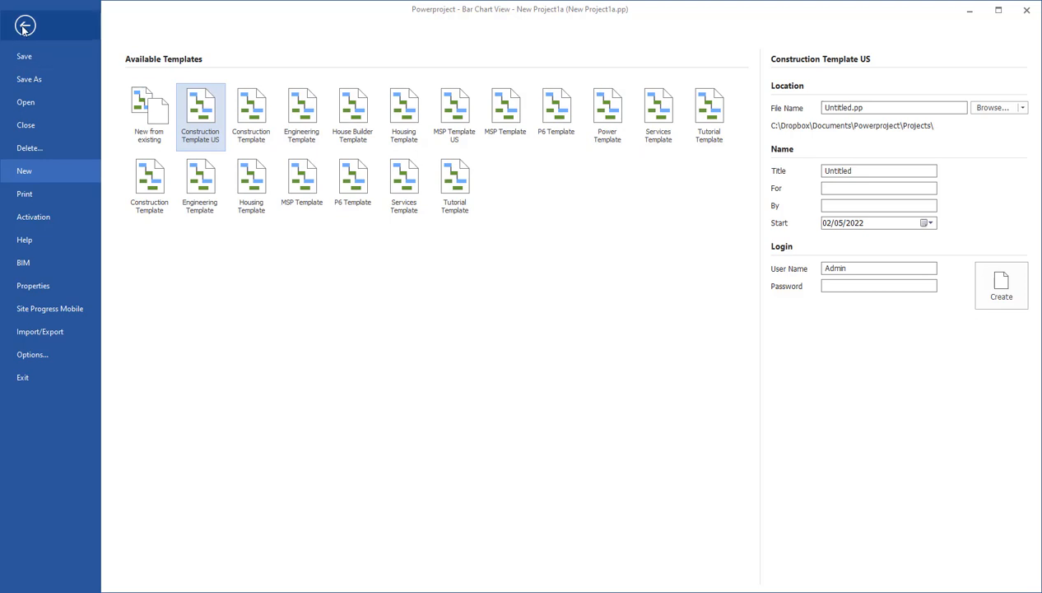
mouse_move(48, 27)
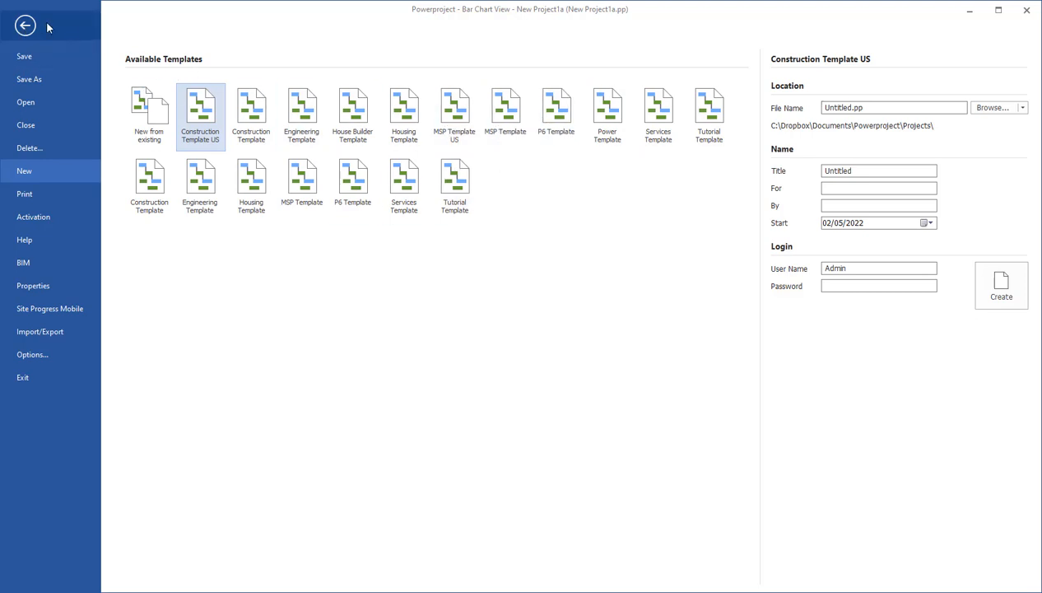
left_click(1001, 285)
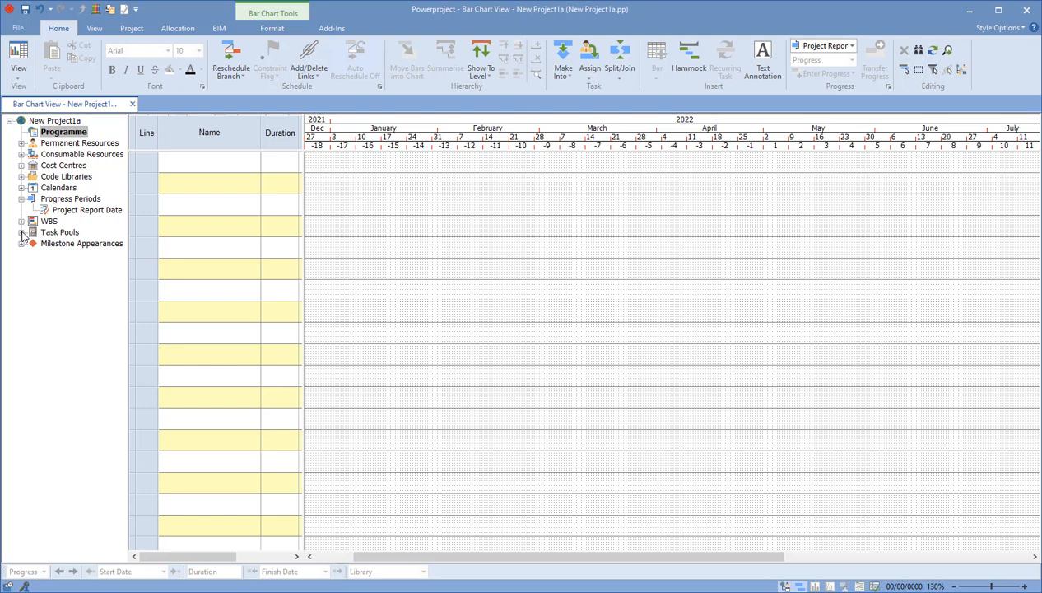
- Insert the Superstructure and Substructure task pools as summary groups and expand Superstructure's tasks
left_click(22, 231)
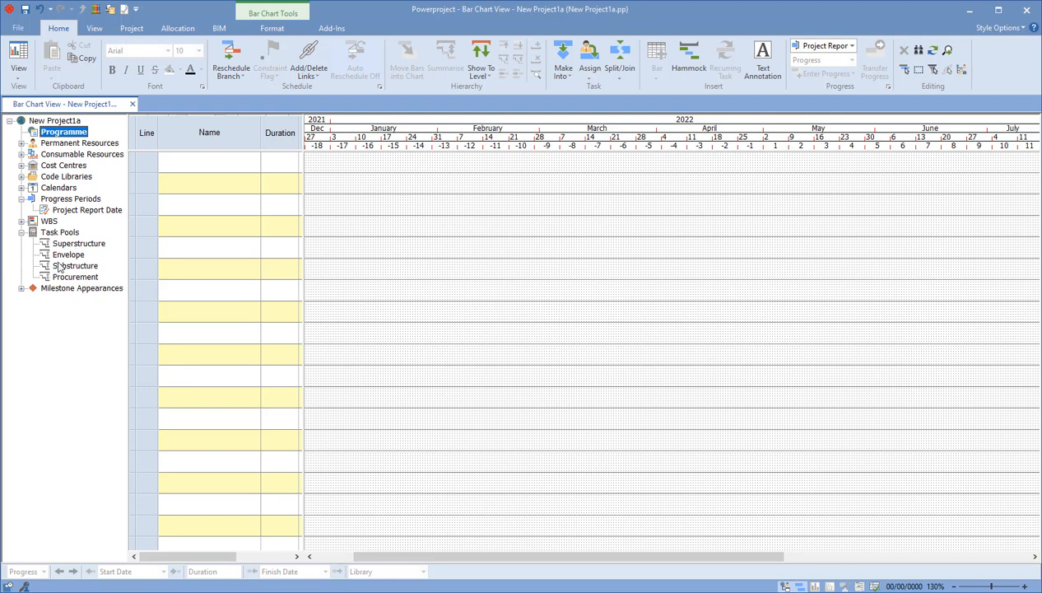
left_click(79, 244)
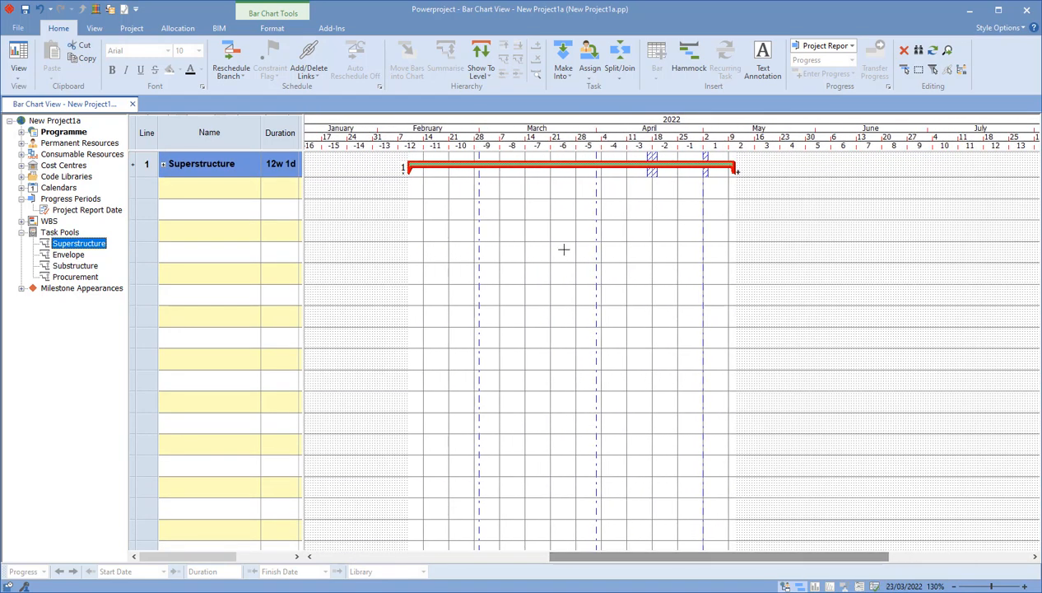
left_click(161, 163)
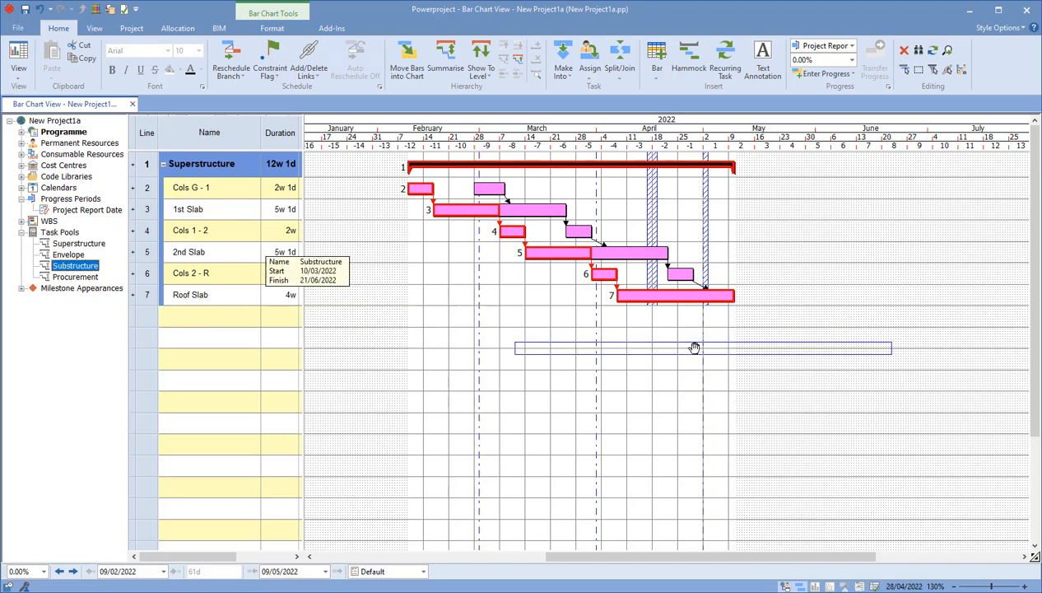
scroll("left", 3)
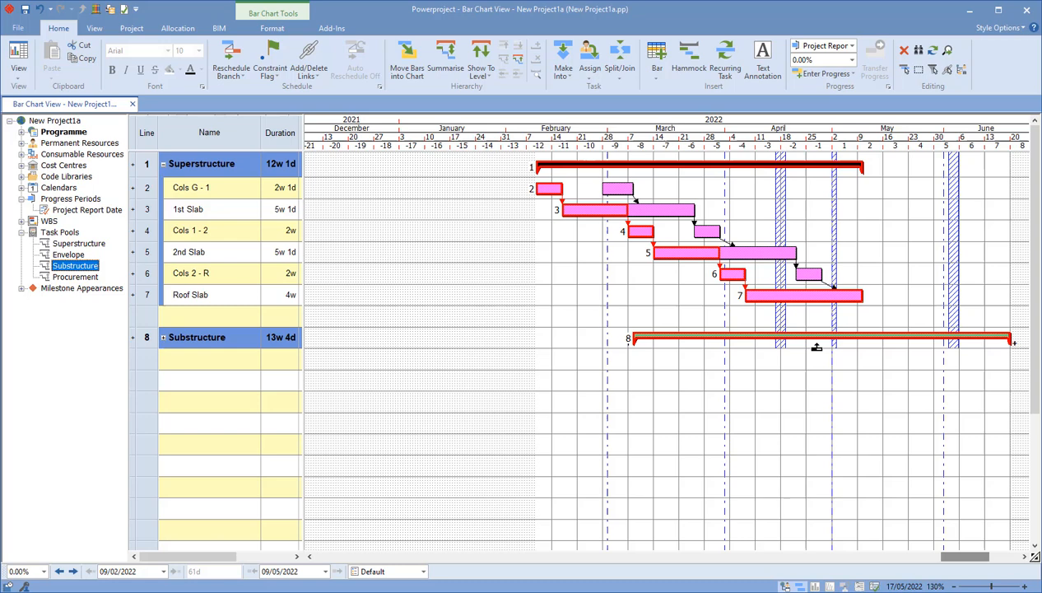
left_click(163, 335)
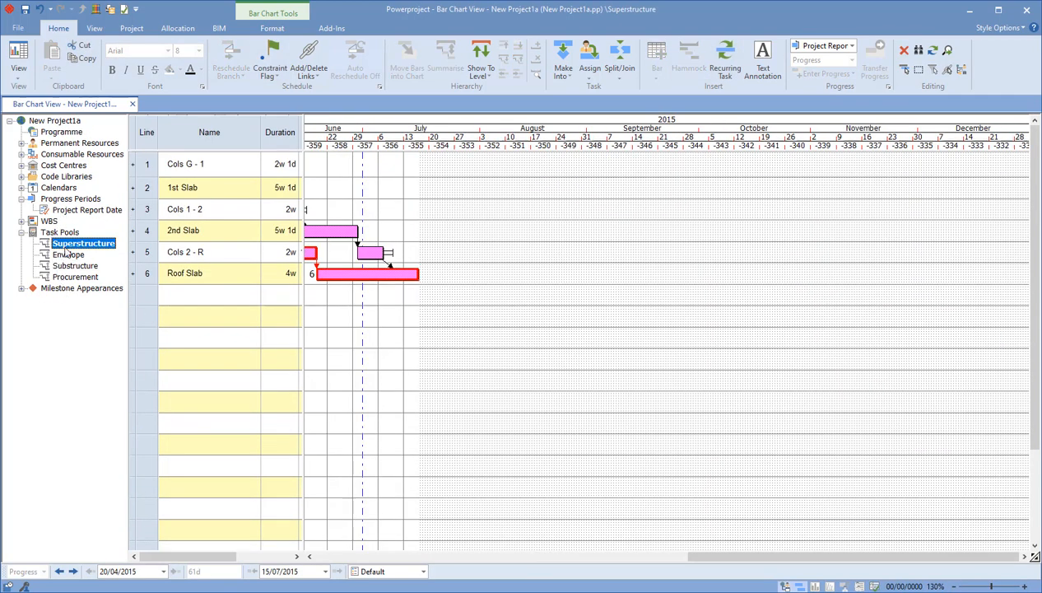
- Scroll the bar chart left to review the Superstructure pool's six slab and column tasks
scroll("left", 3)
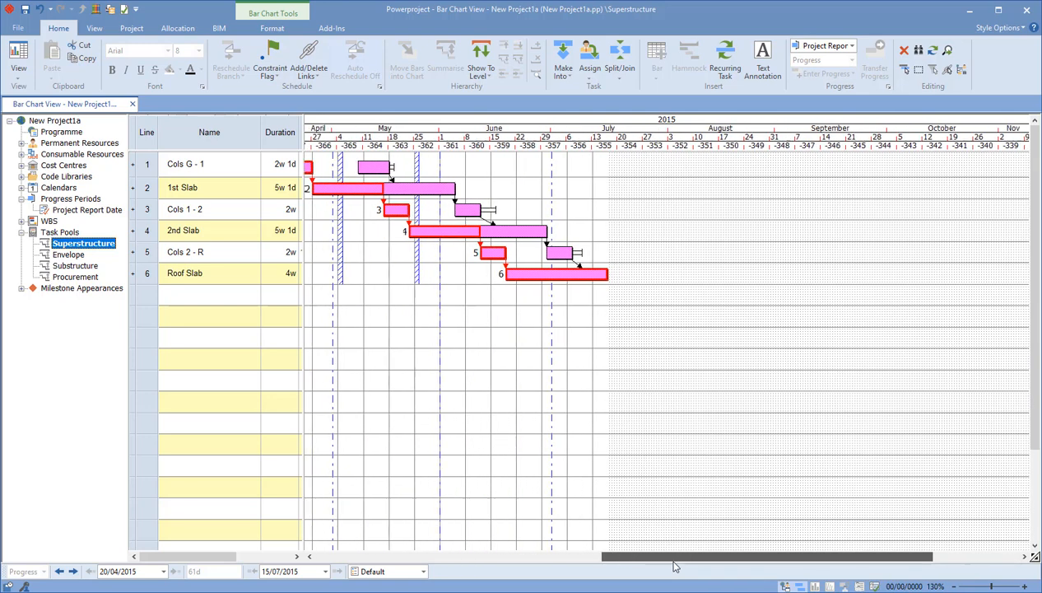
scroll("left", 3)
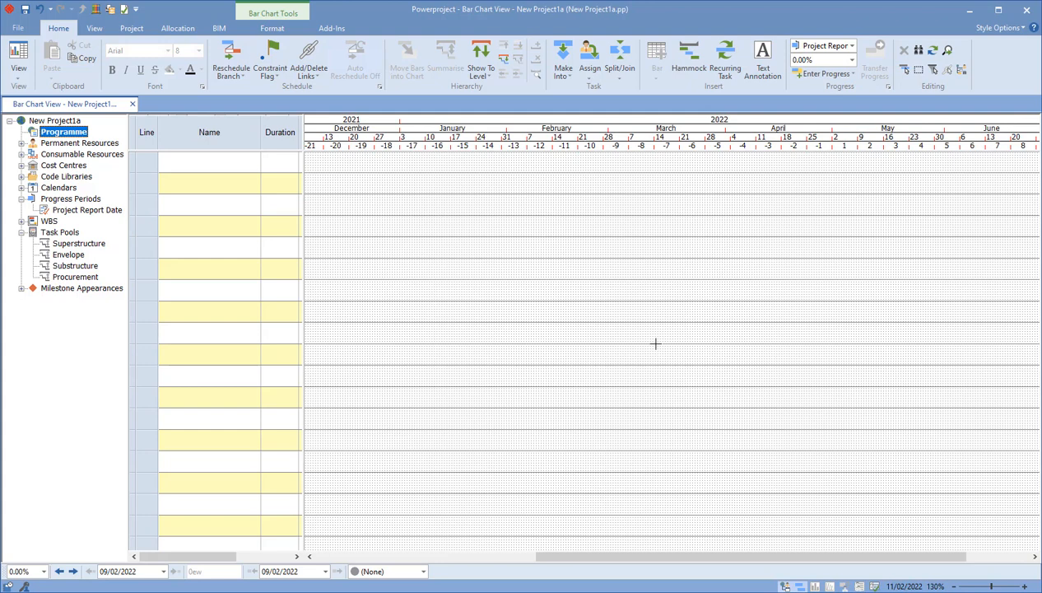
mouse_move(534, 253)
type("Tas")
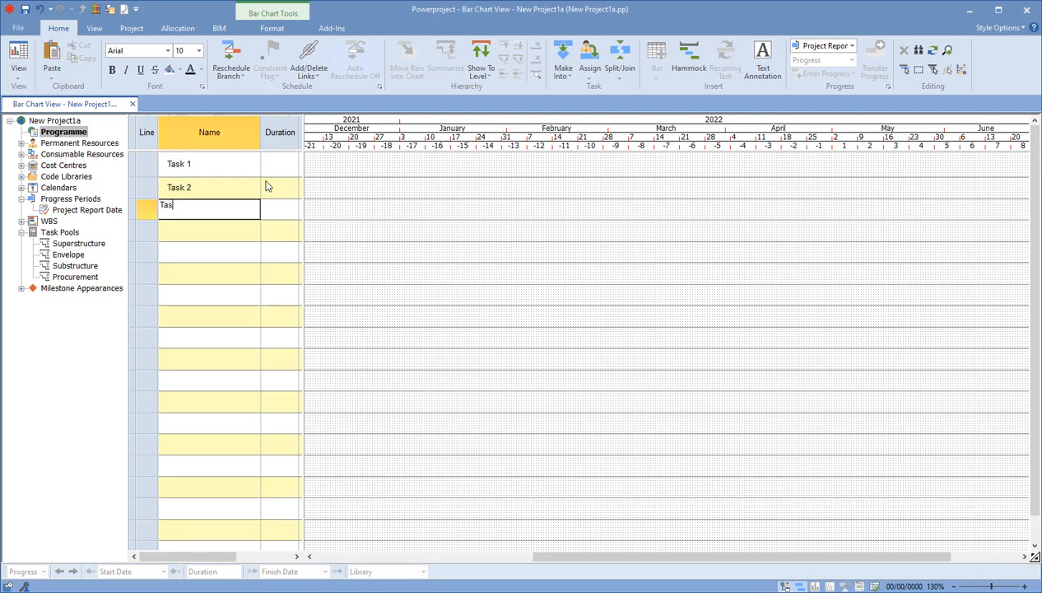
- Enter Task 1 to Task 4 in the Name column, each with its own duration
key("Return")
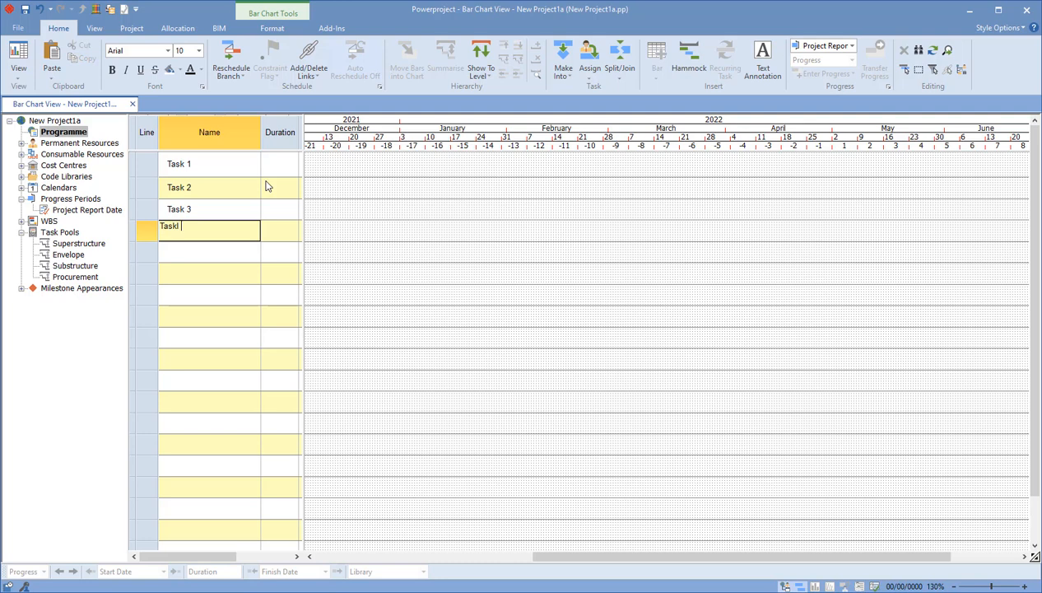
key("Backspace")
type(" 4")
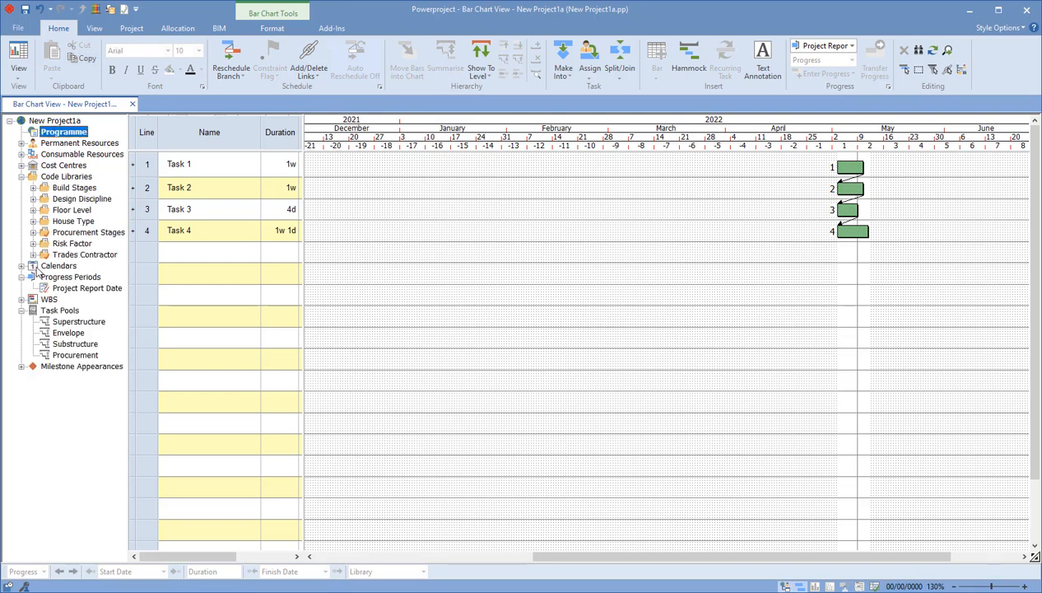
- Assign a different Trades Contractor code to each of Task 1–Task 4 and reschedule them into sequence
left_click(20, 253)
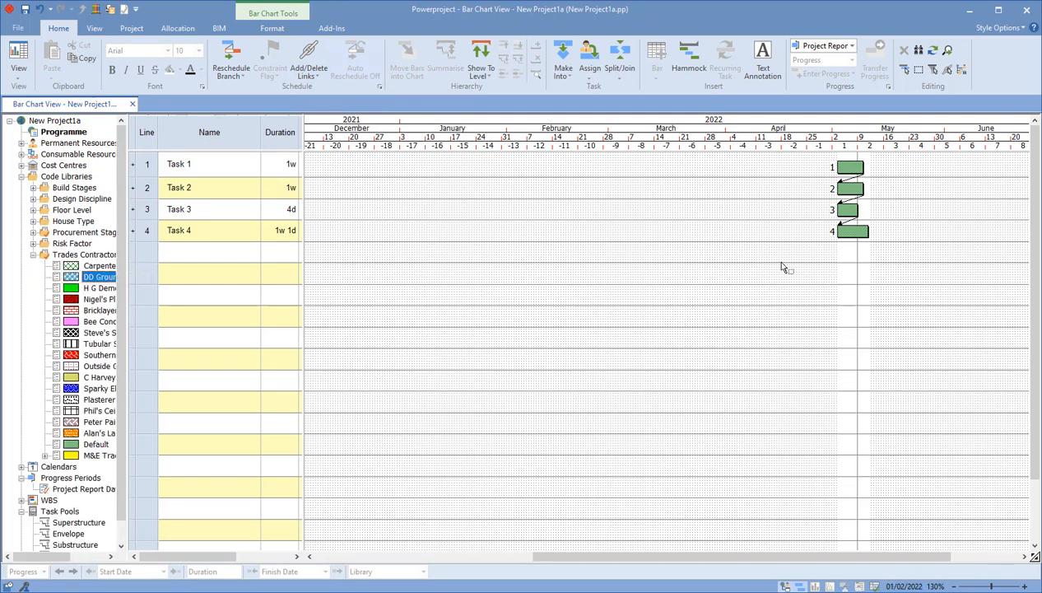
left_click(849, 168)
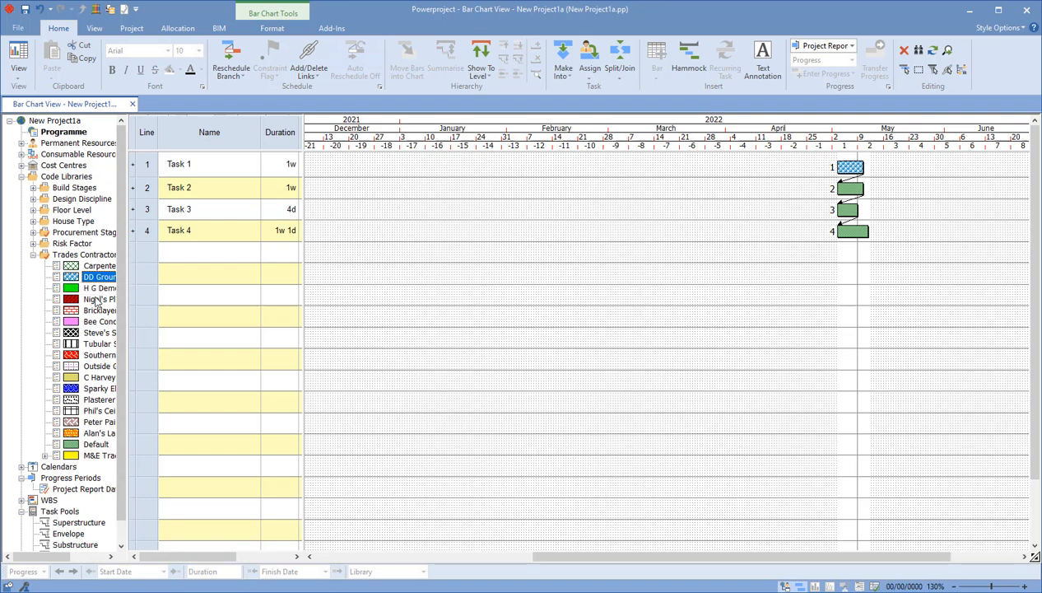
left_click(99, 299)
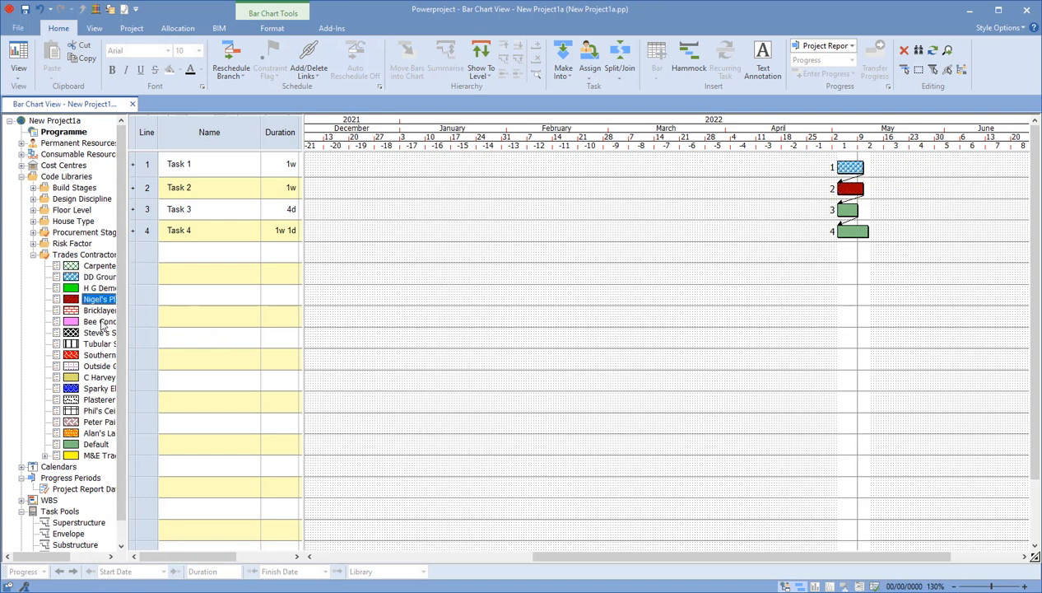
left_click(99, 321)
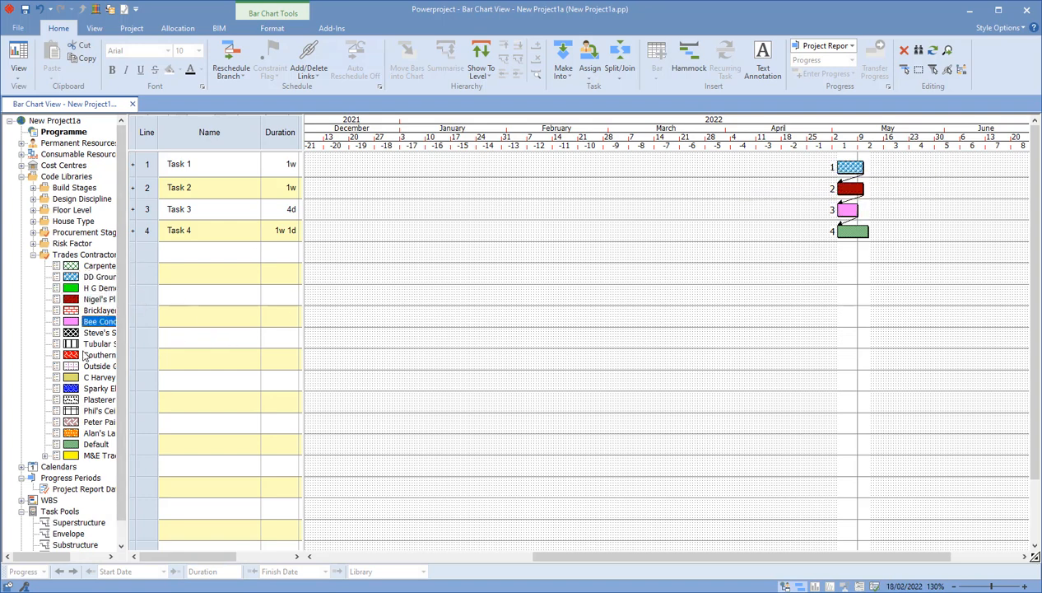
left_click(99, 366)
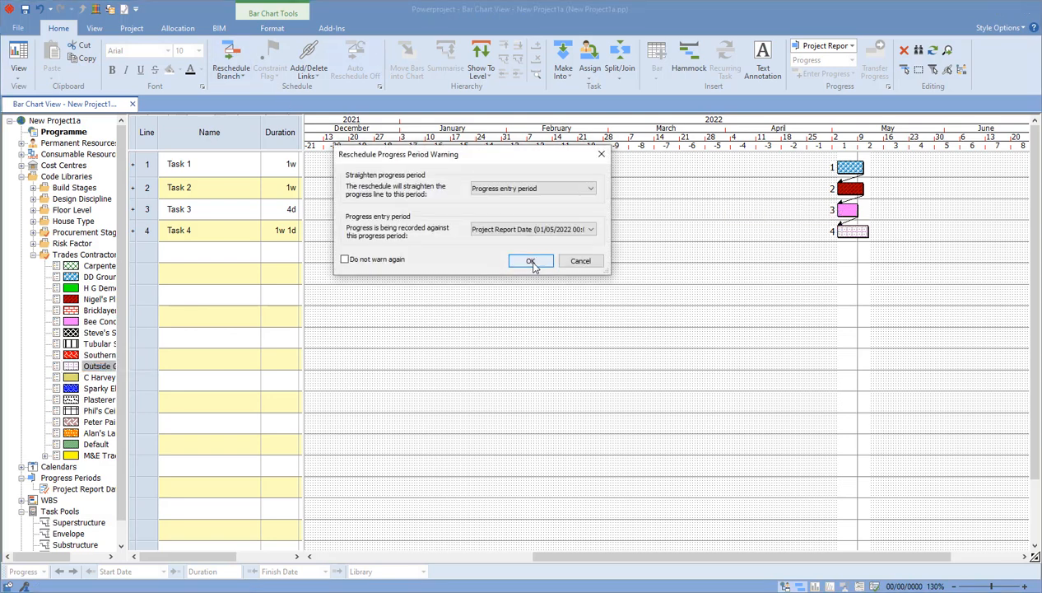
left_click(530, 260)
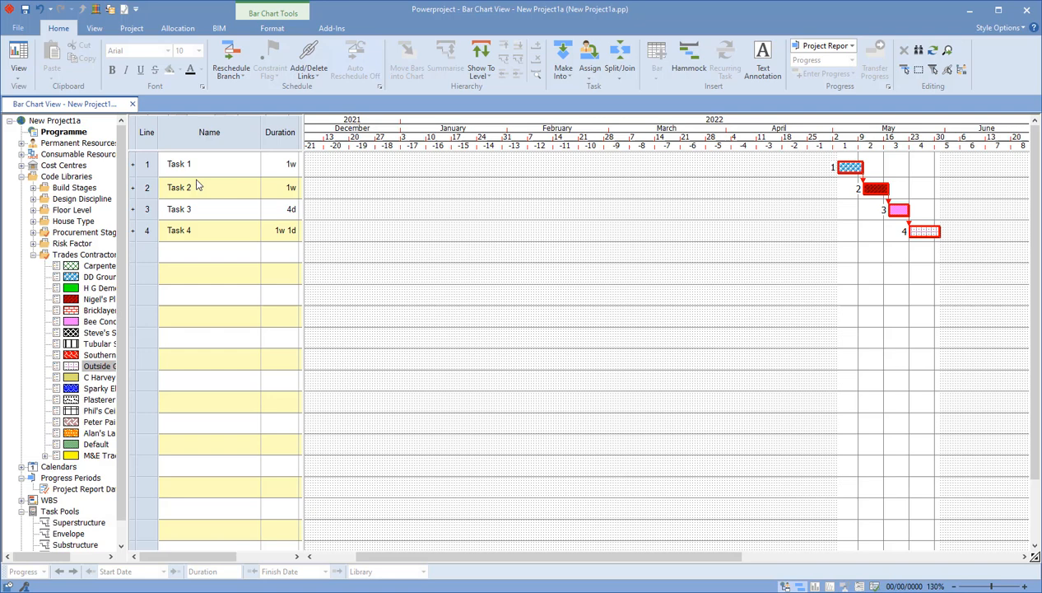
mouse_move(80, 139)
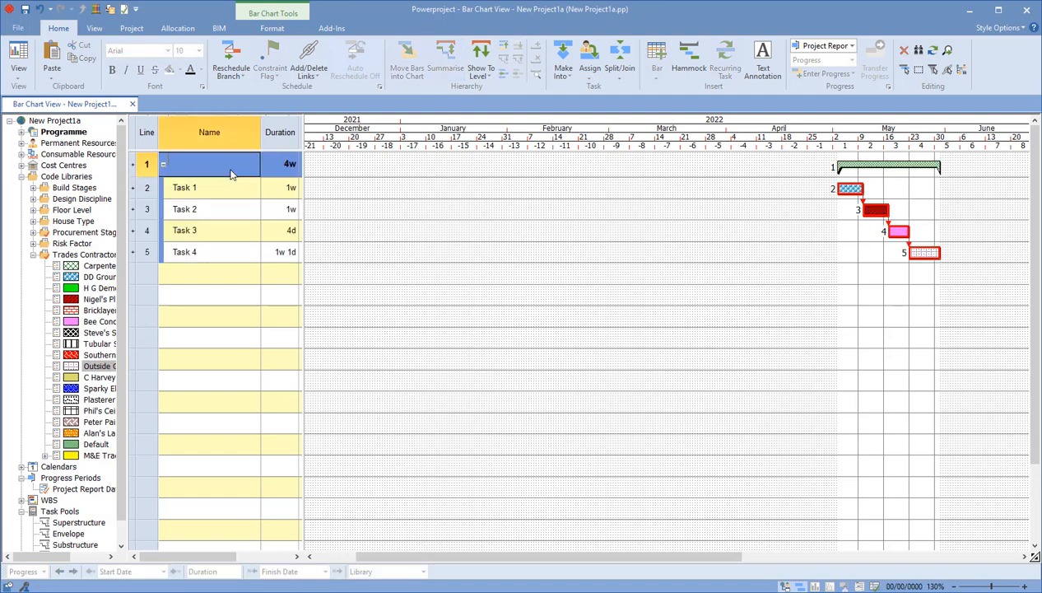
- Name the new summary line above the four tasks 'Work Package 1'
type("Area")
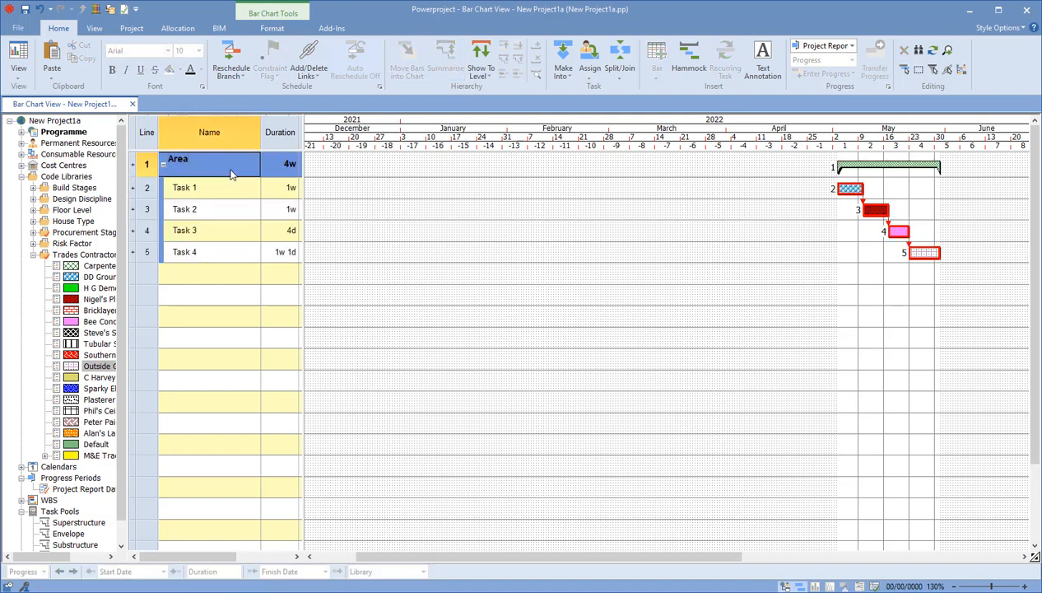
type("Work")
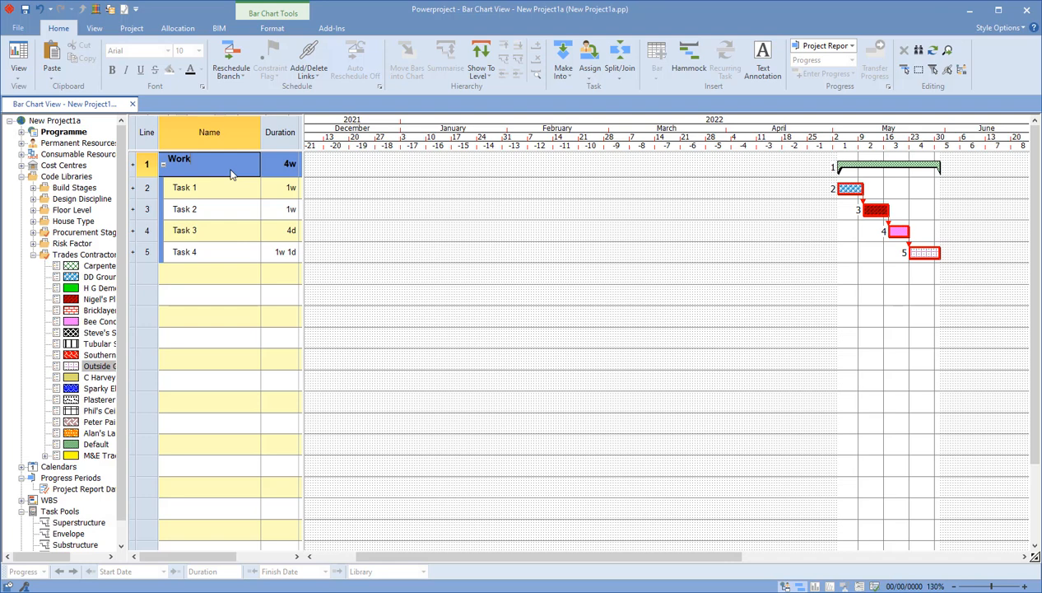
type("Pa")
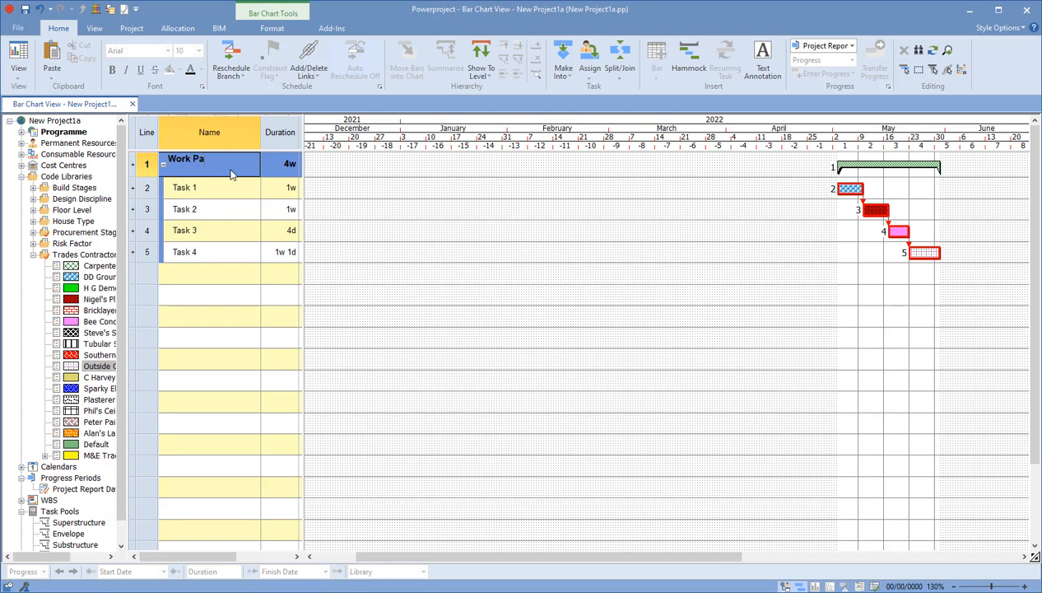
type("Work Package 1")
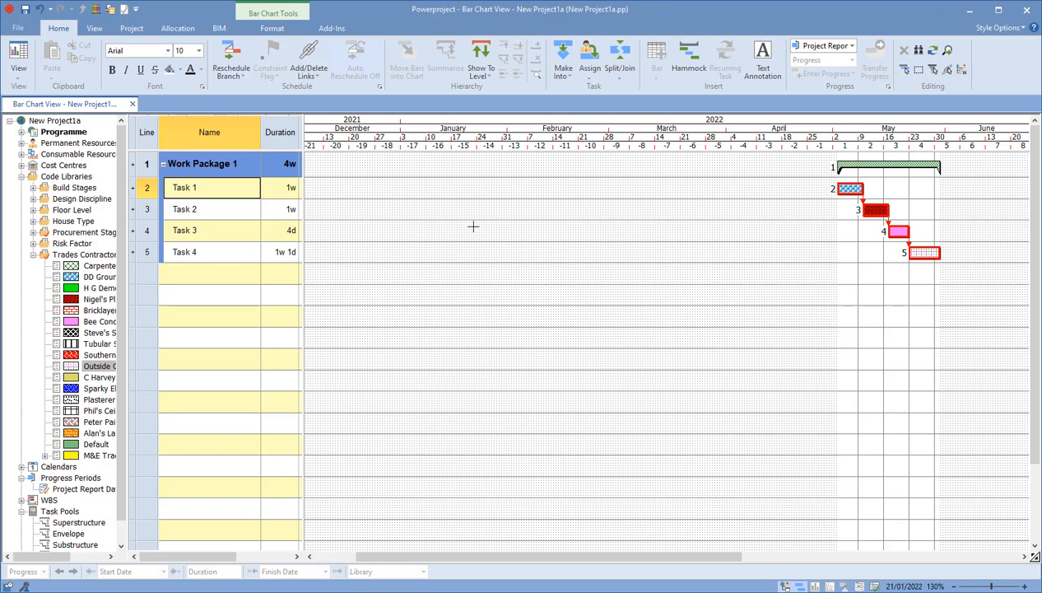
- Copy the Work Package 1 summary into the task pools and clear the programme's tasks
right_click(852, 187)
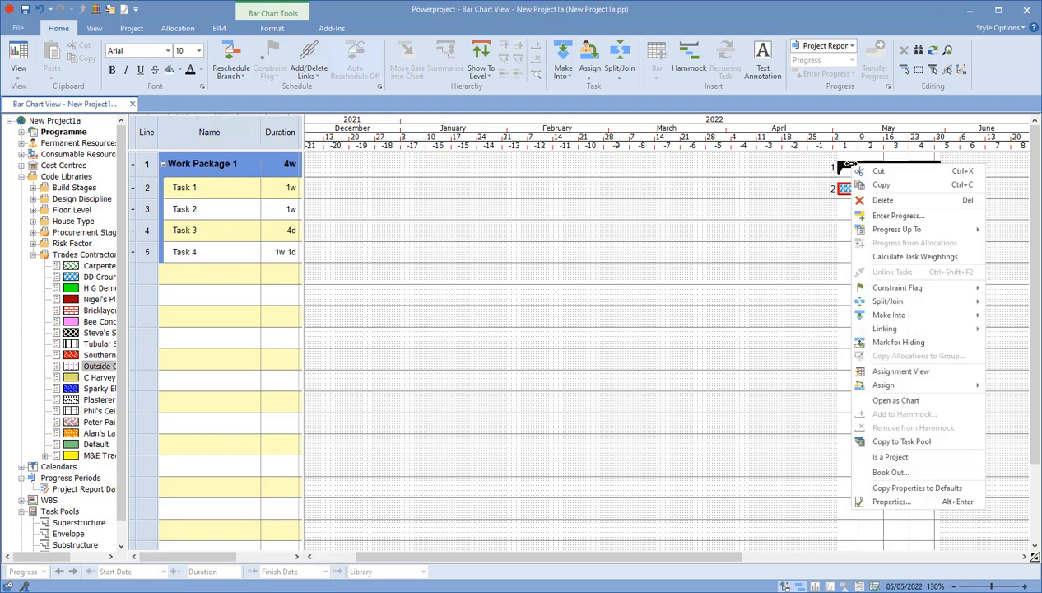
mouse_move(869, 211)
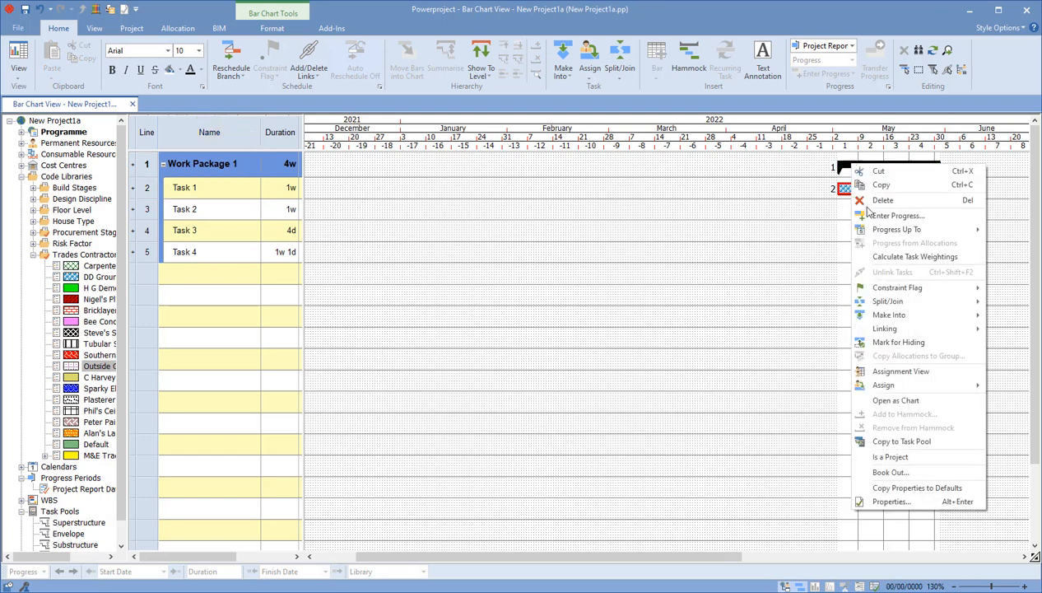
mouse_move(902, 442)
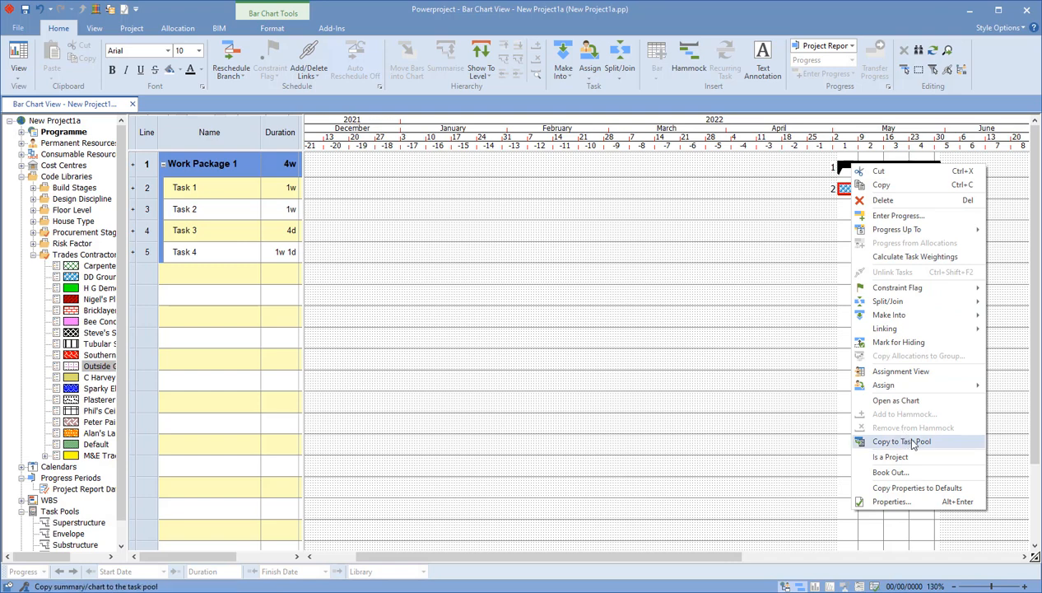
left_click(900, 441)
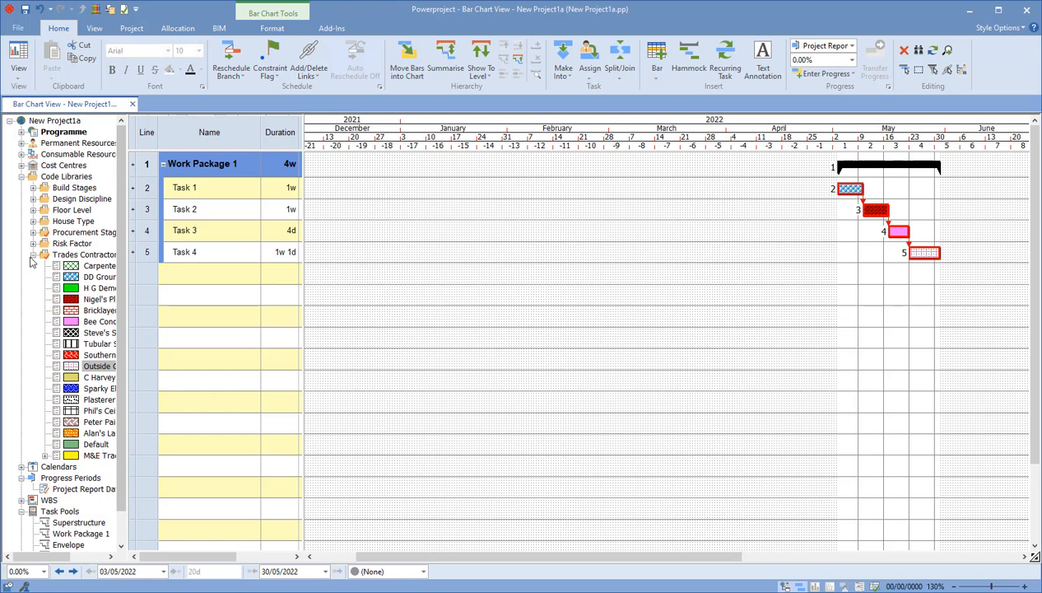
left_click(21, 176)
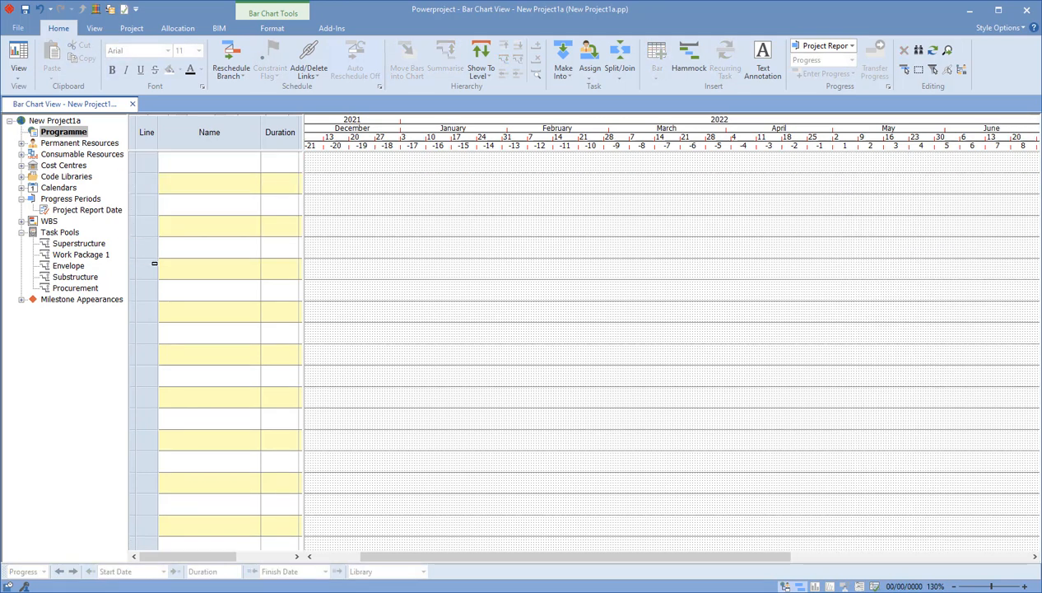
mouse_move(92, 270)
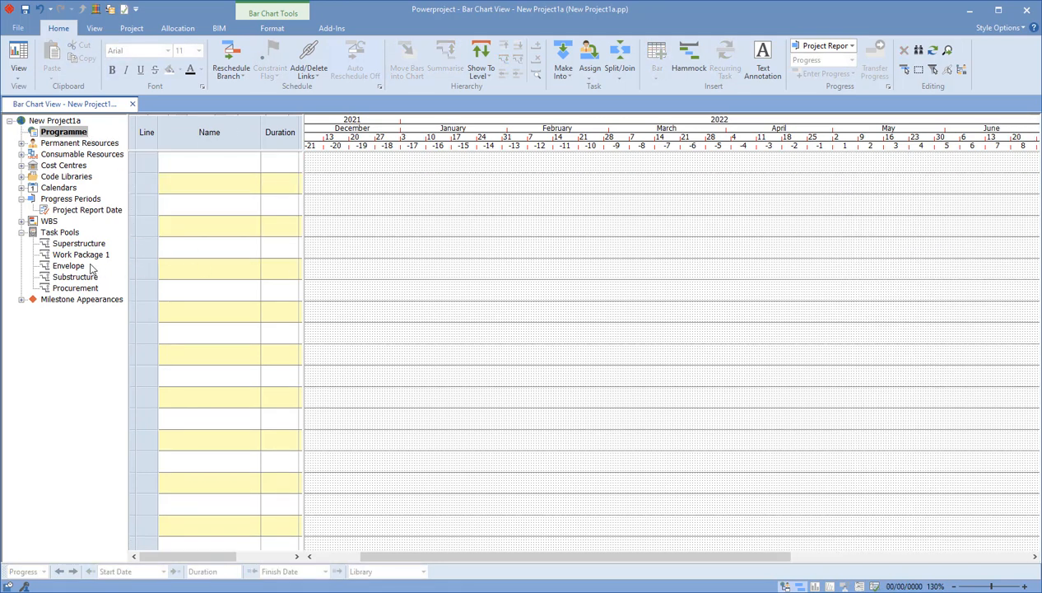
- Insert Work Package 1 from Task Pools twice and show all levels to expand Task 1–Task 4
left_click(80, 254)
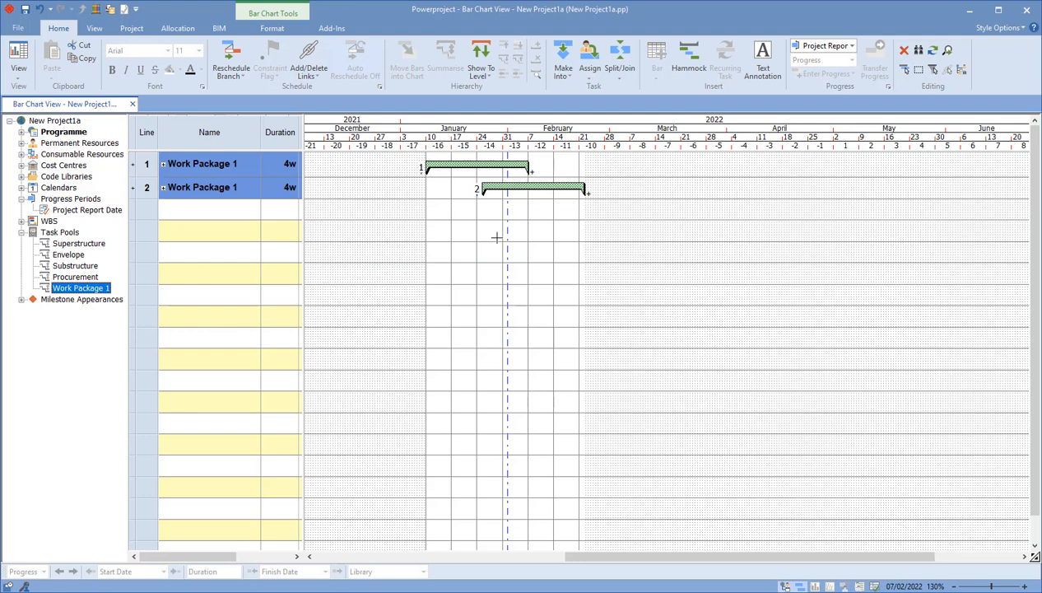
left_click(480, 57)
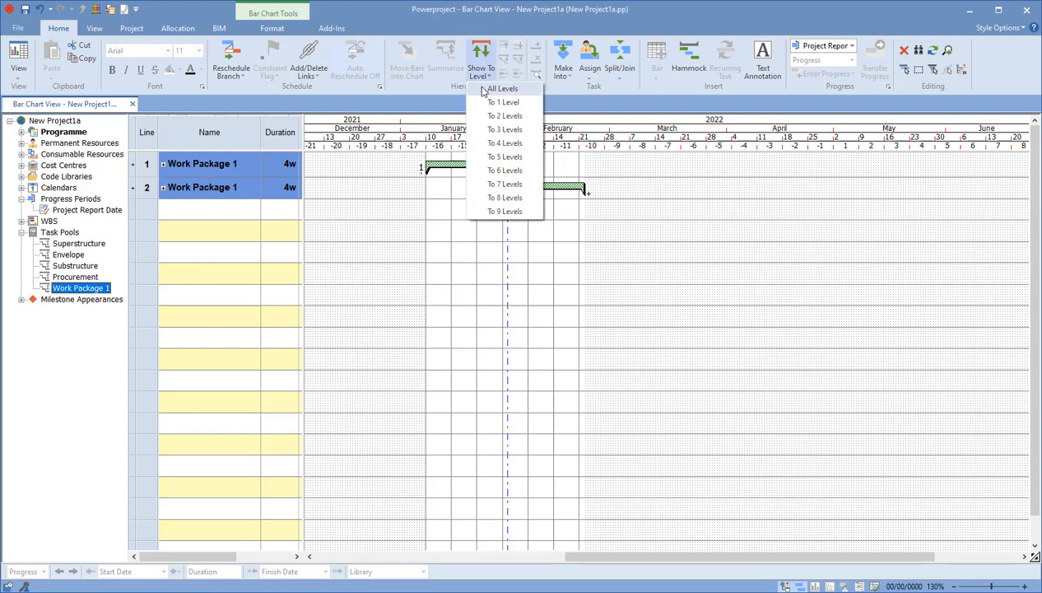
left_click(502, 89)
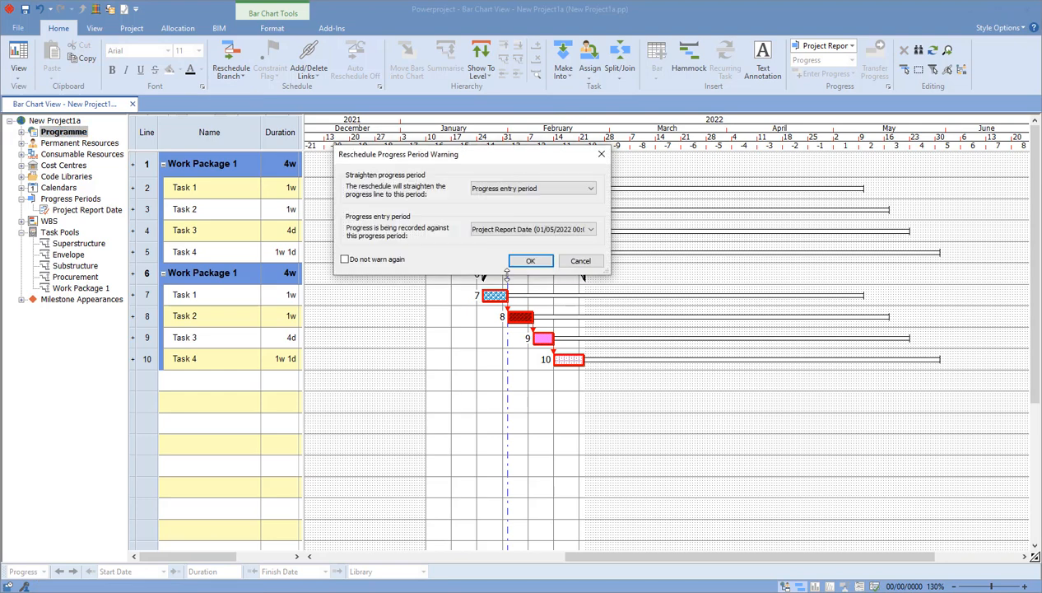
- Keep one package renamed Work Package 2 with revised durations and reschedule it to span 8 weeks
left_click(530, 260)
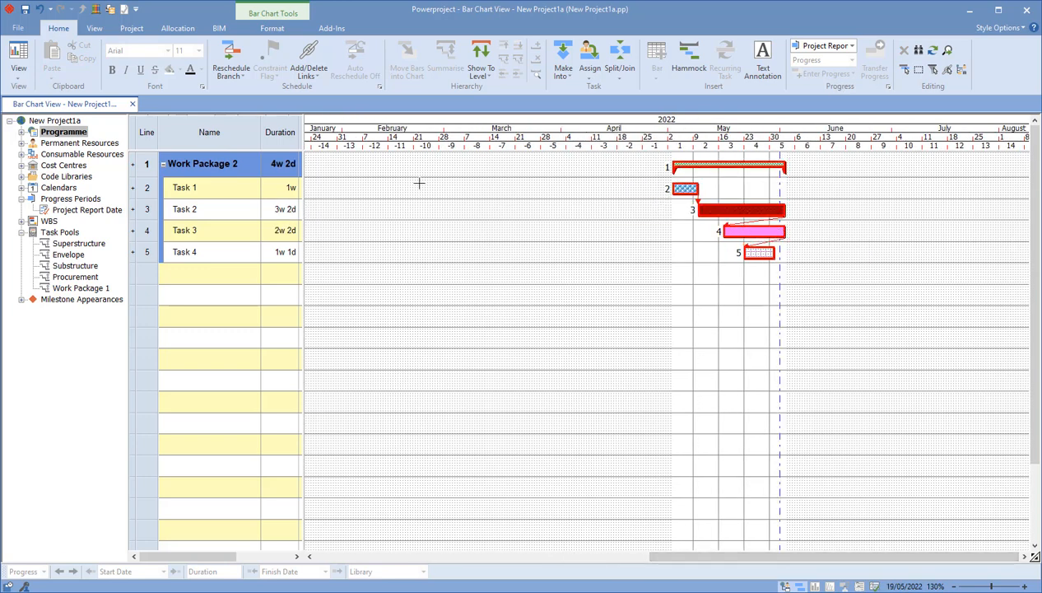
left_click(231, 58)
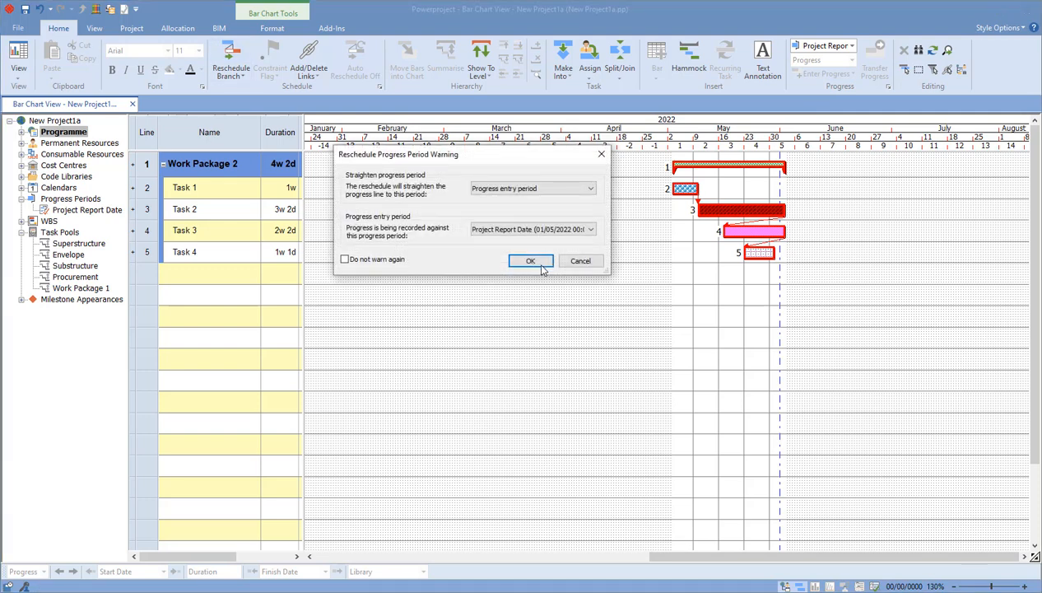
left_click(530, 260)
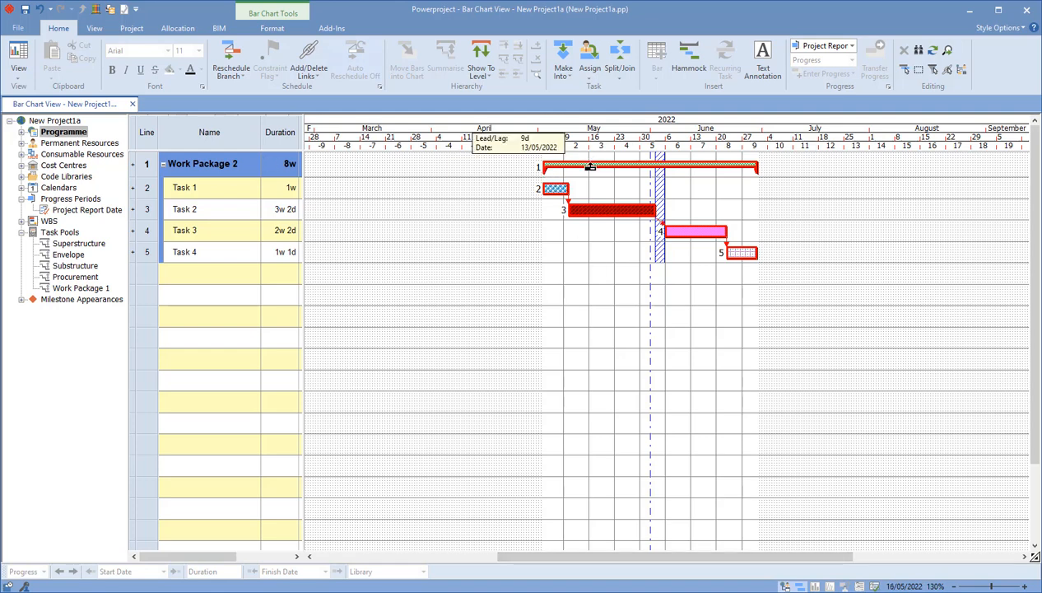
right_click(612, 209)
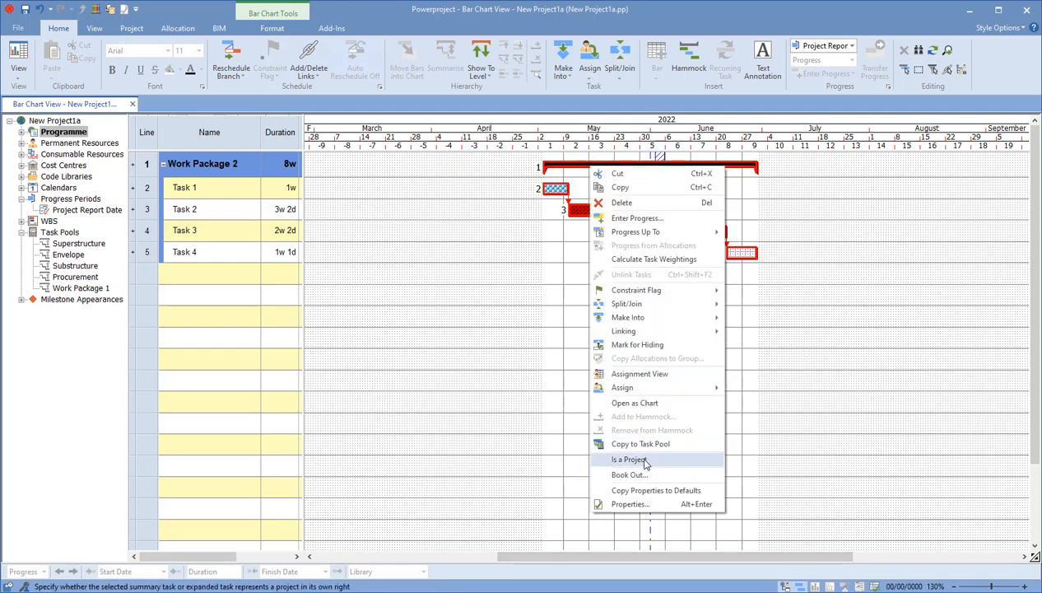
mouse_move(657, 444)
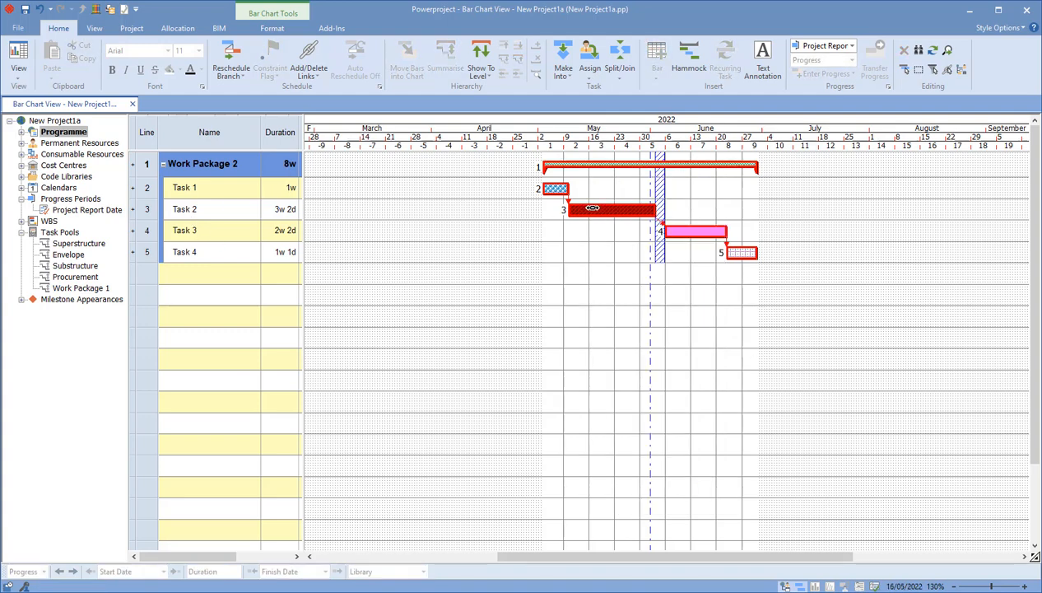
left_click(611, 209)
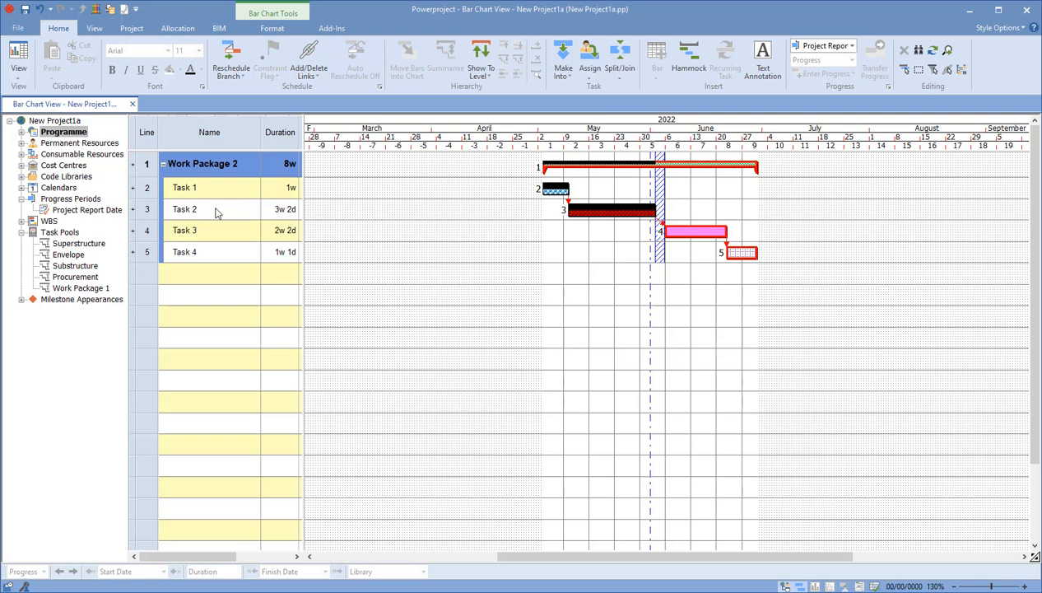
- Copy Work Package 2 with its four tasks to Task Pools and view the new pool
right_click(613, 211)
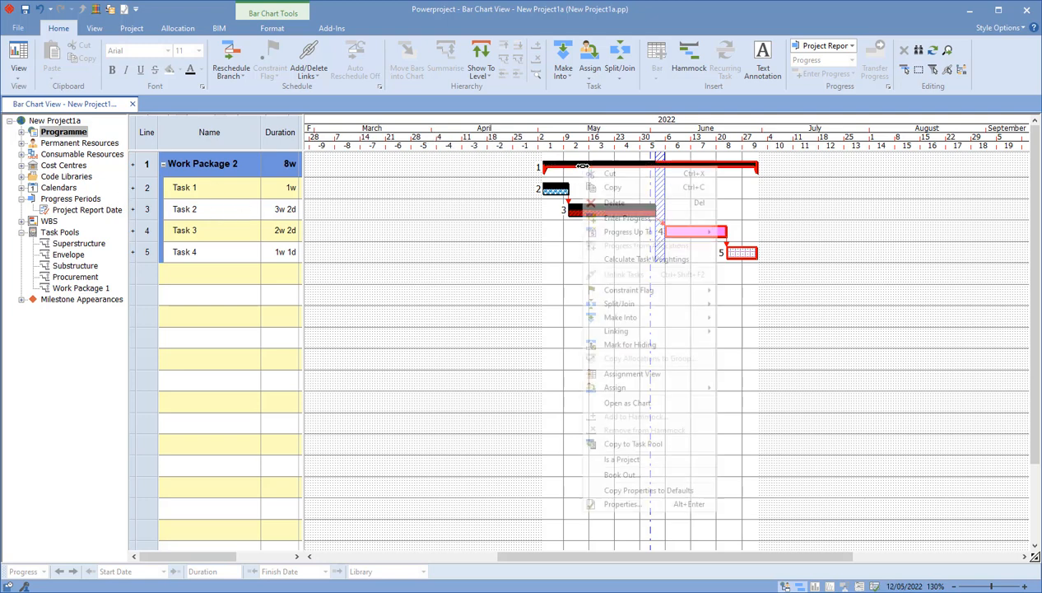
mouse_move(632, 445)
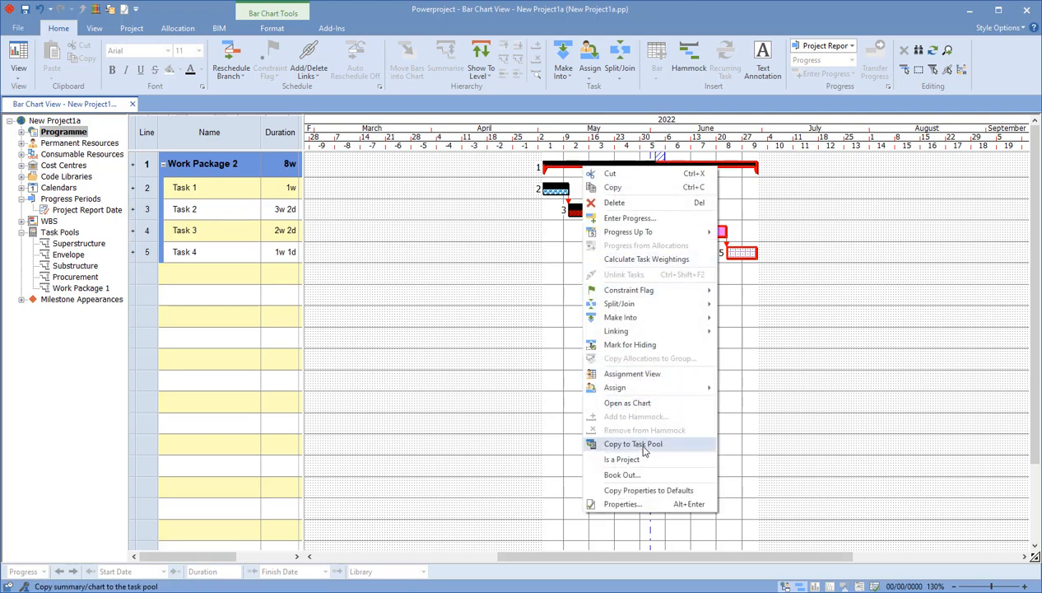
left_click(632, 445)
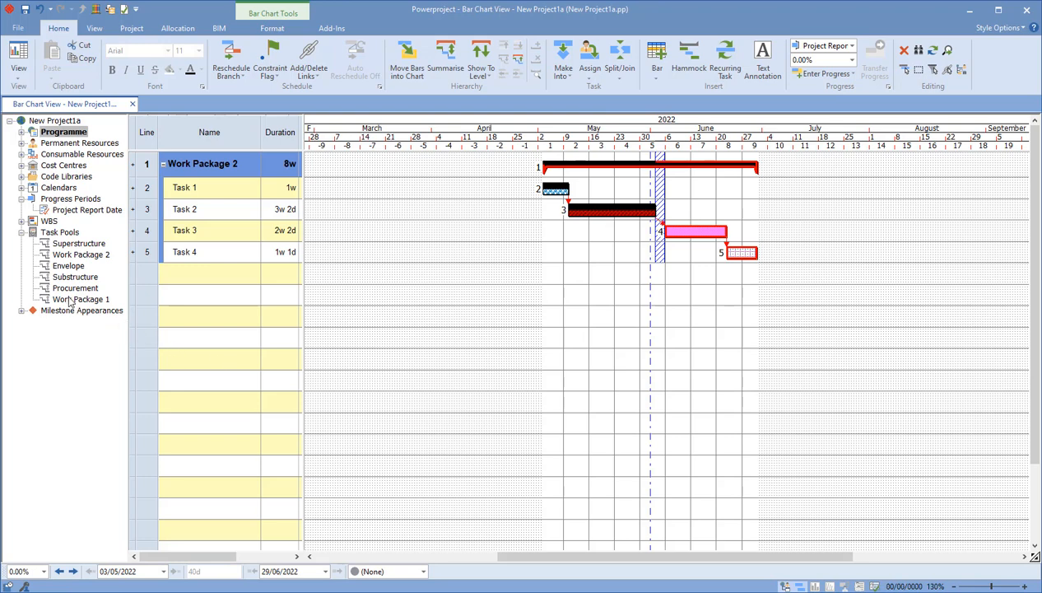
left_click(81, 254)
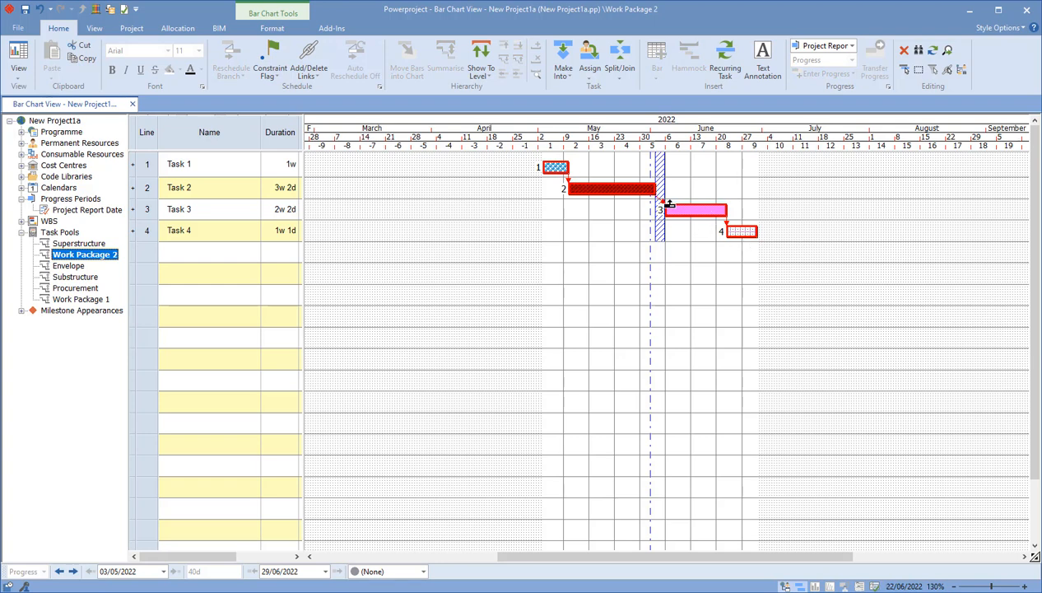
- Return to the programme and copy the Work Package 2 summary to task pools again
left_click(611, 188)
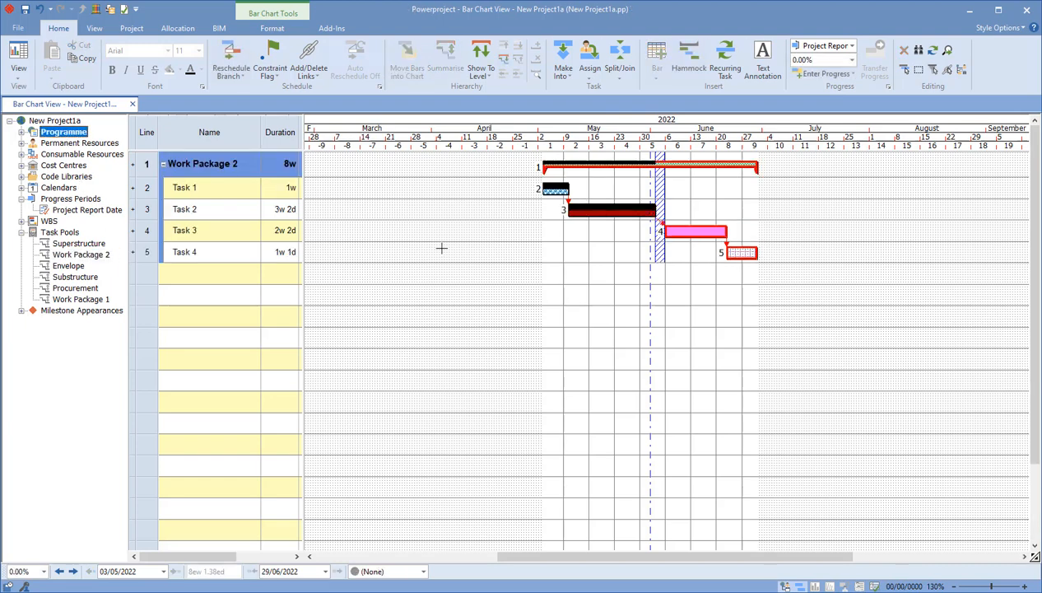
right_click(613, 167)
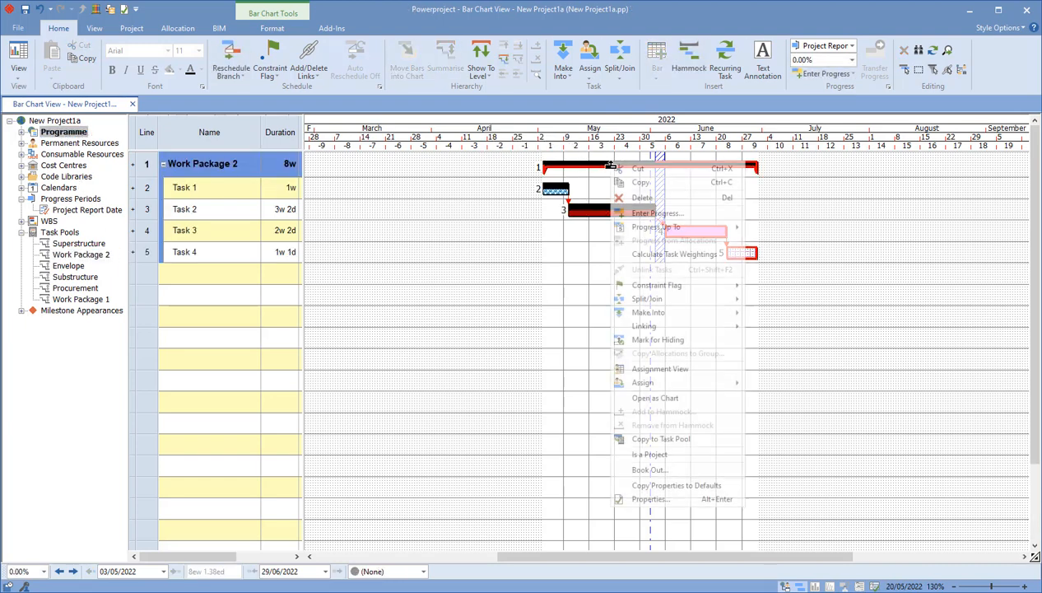
mouse_move(662, 438)
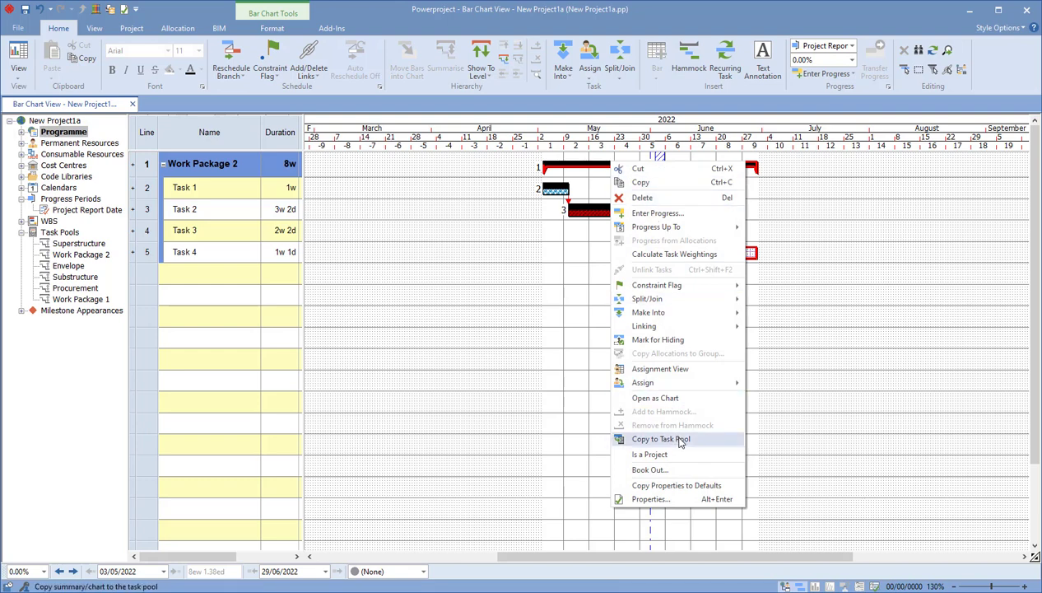
left_click(661, 438)
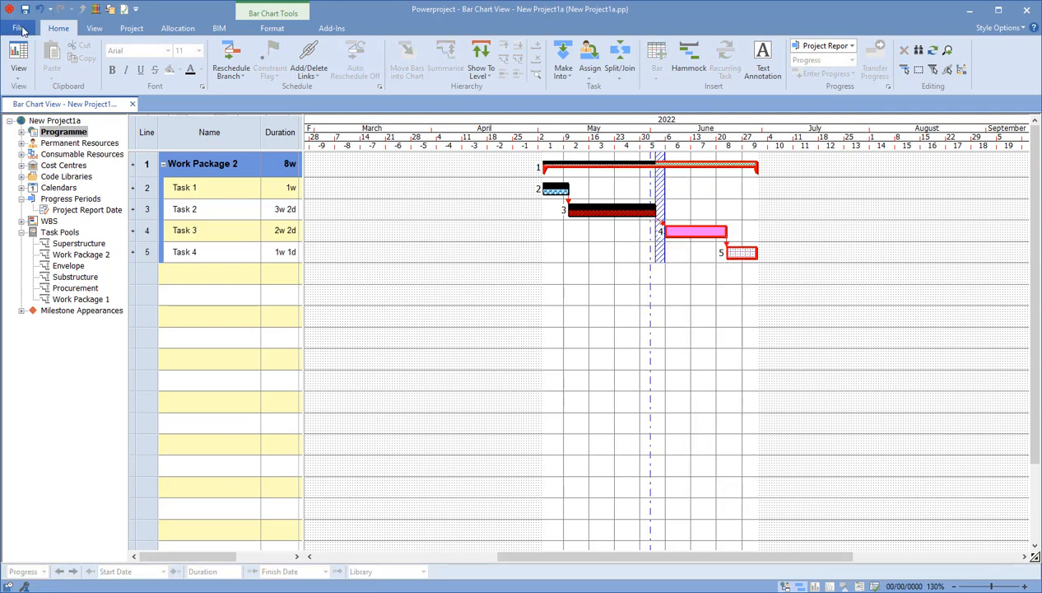
- Show the Task Pools creation options from File > Options, listing allocation and cost removal choices
left_click(19, 28)
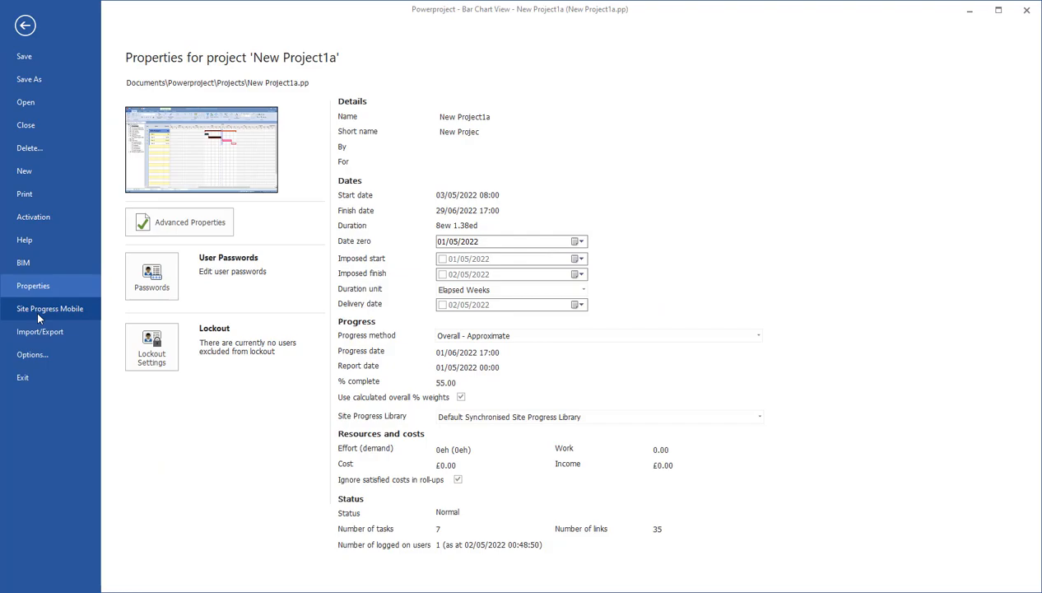
left_click(32, 354)
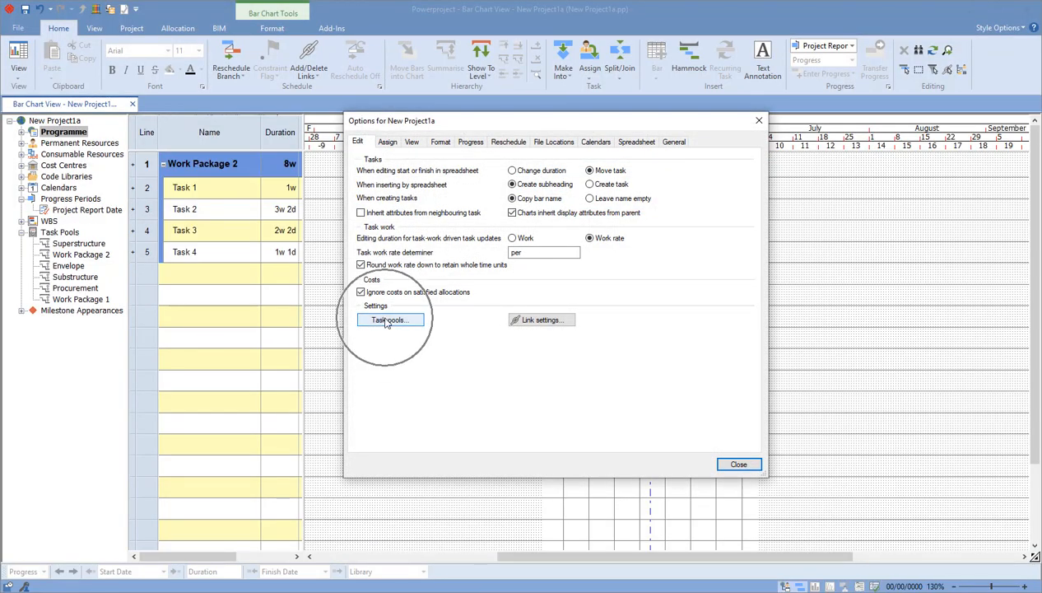
left_click(388, 319)
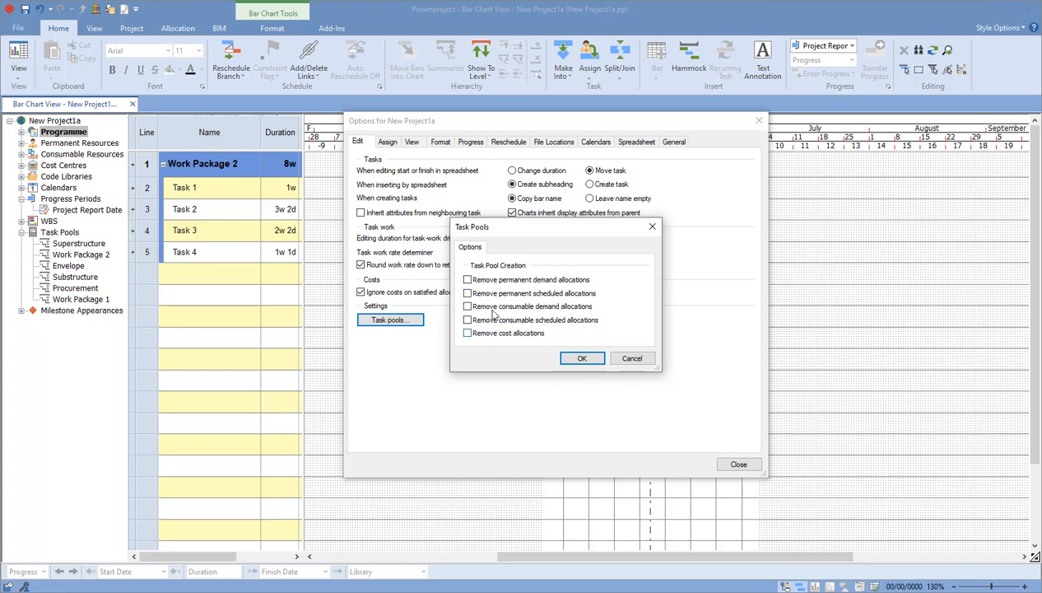
mouse_move(464, 344)
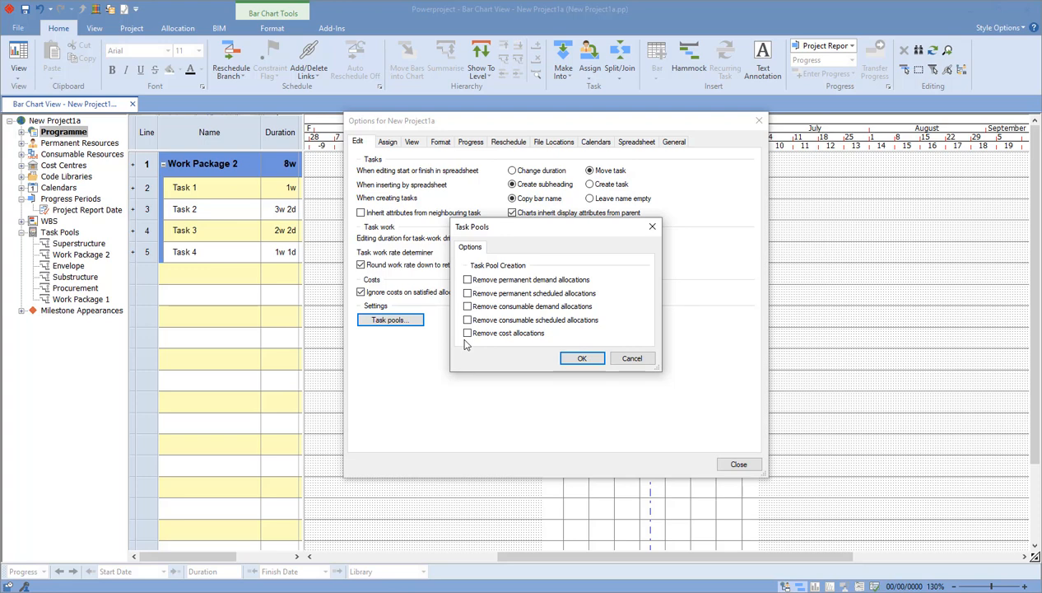
mouse_move(632, 358)
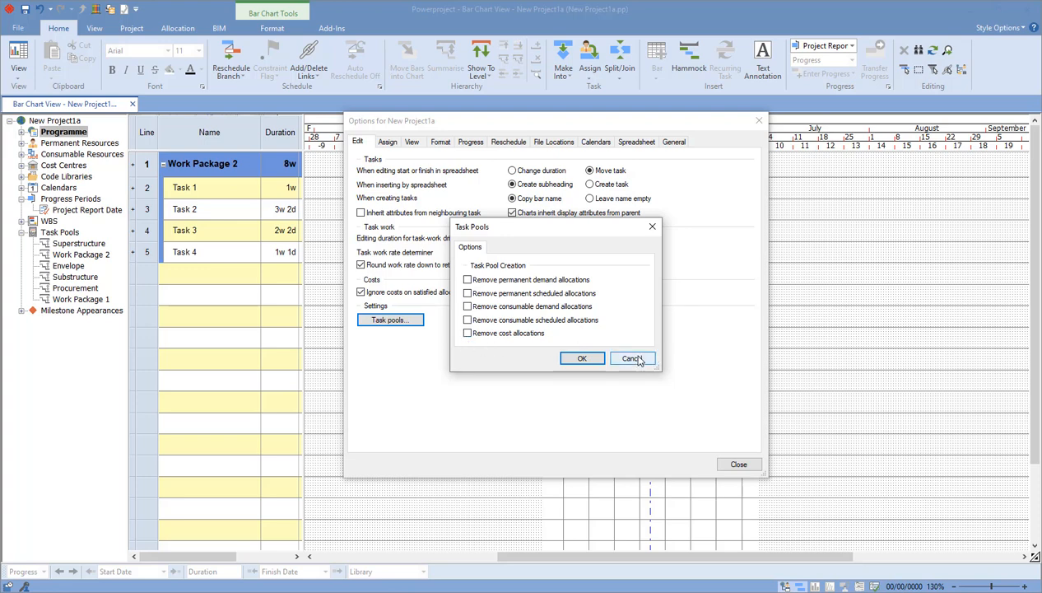
- Cancel the Task Pools options and close the project Options dialog without changes
left_click(632, 359)
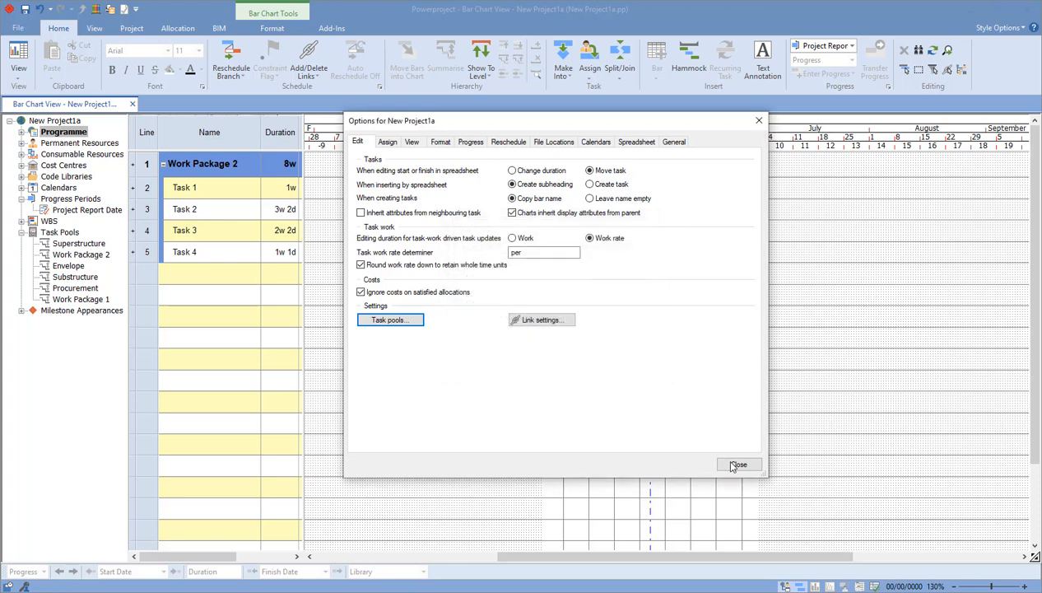
left_click(737, 464)
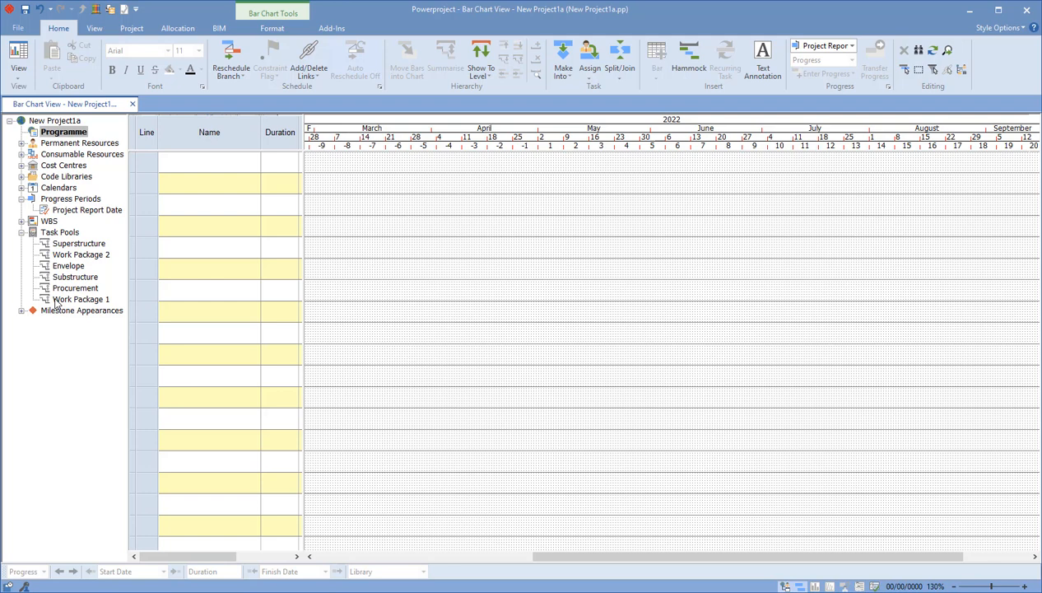
mouse_move(923, 411)
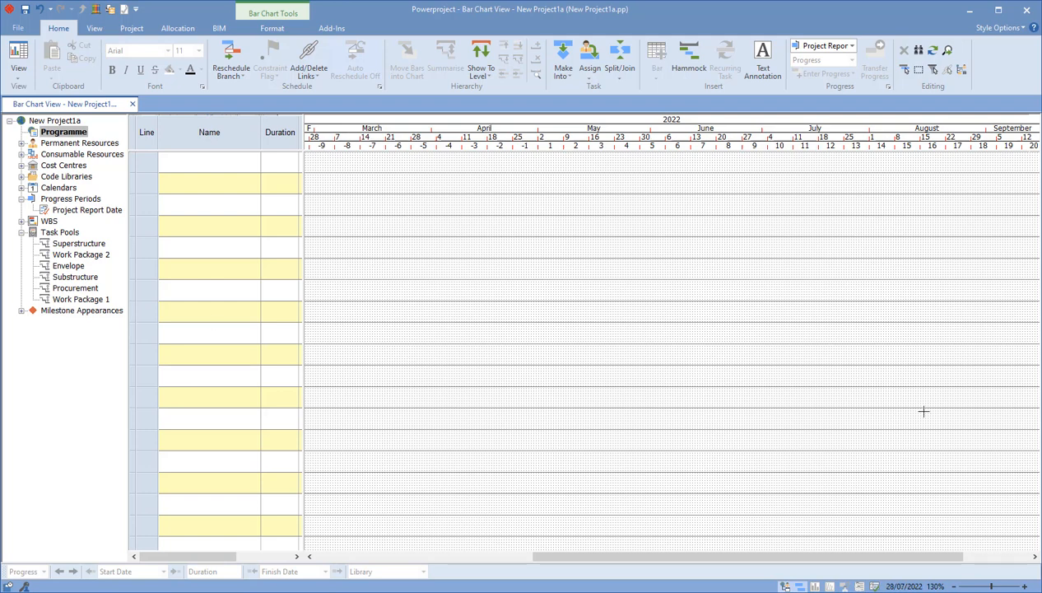